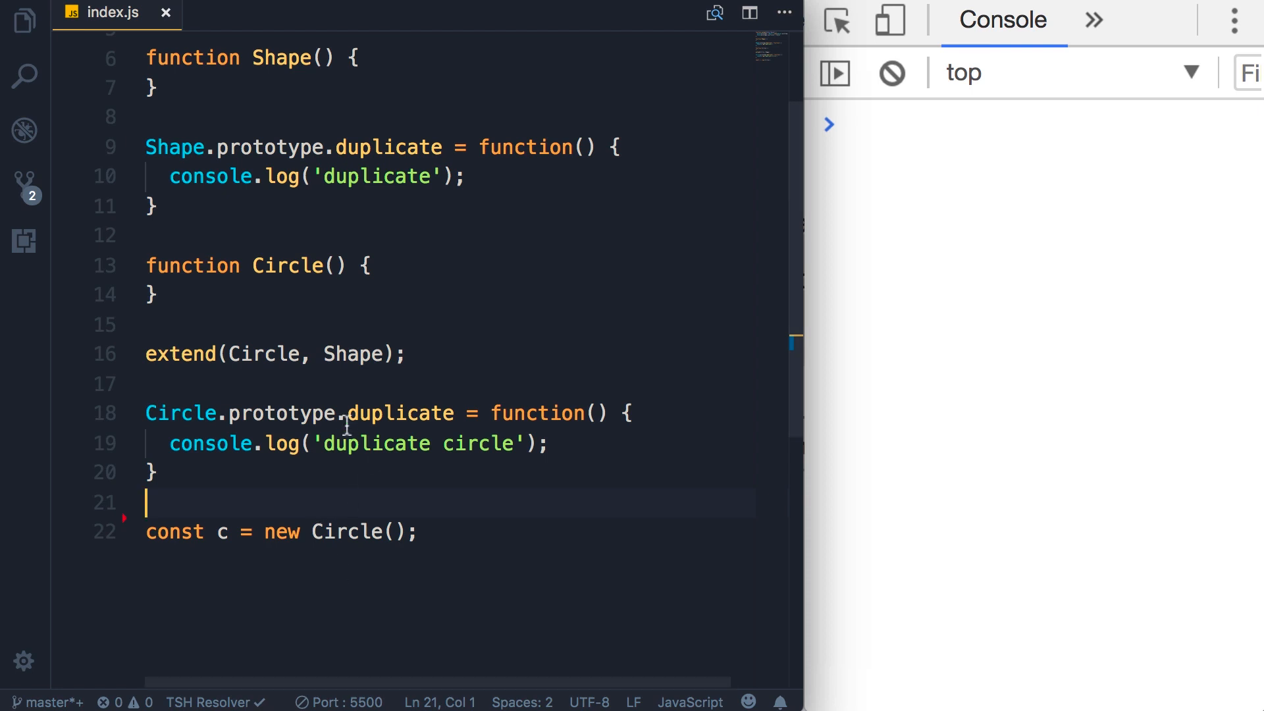
Step: Define function Square() {} and call extend(Square, Shape) above the Circle instance
double_click(400, 412)
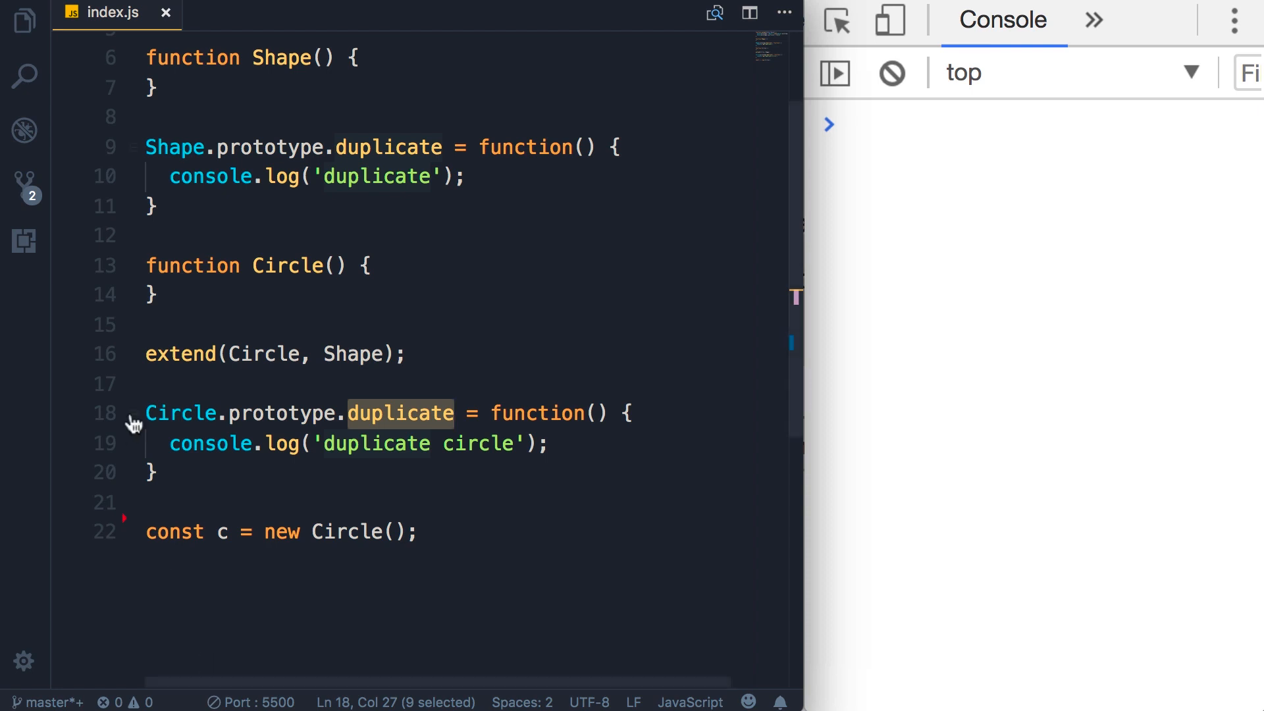
mouse_move(187, 505)
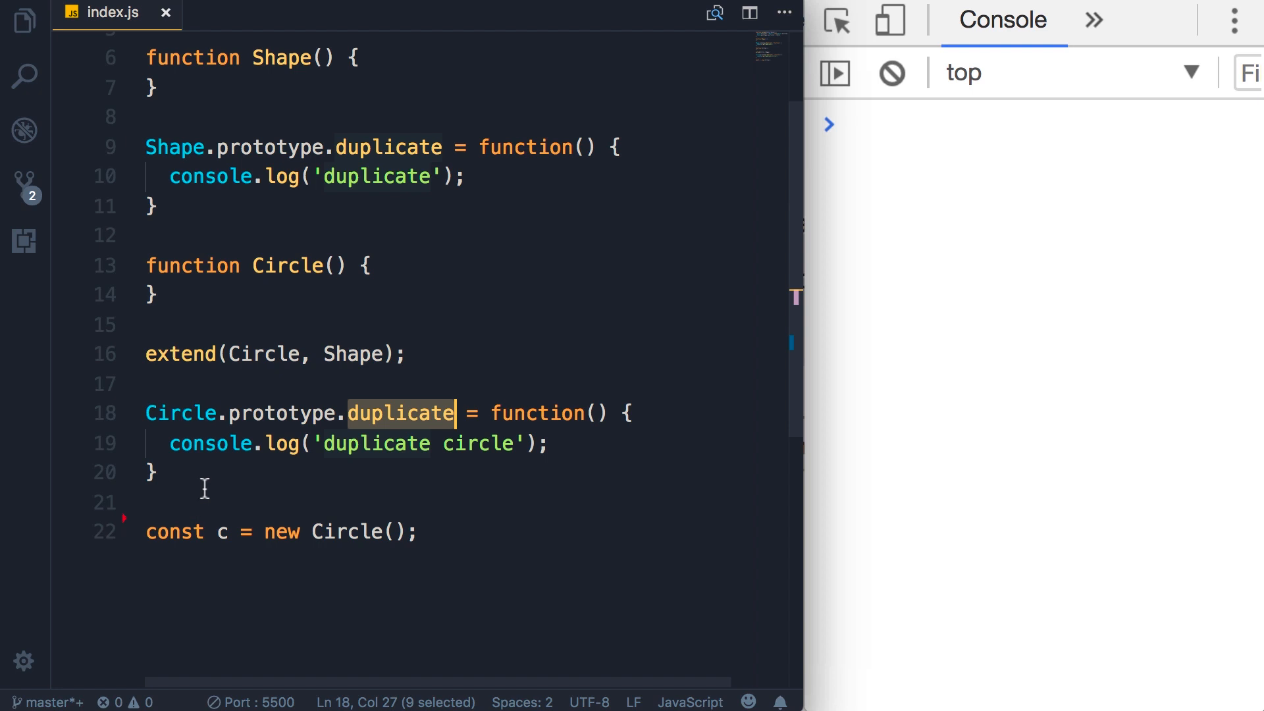
key("Enter")
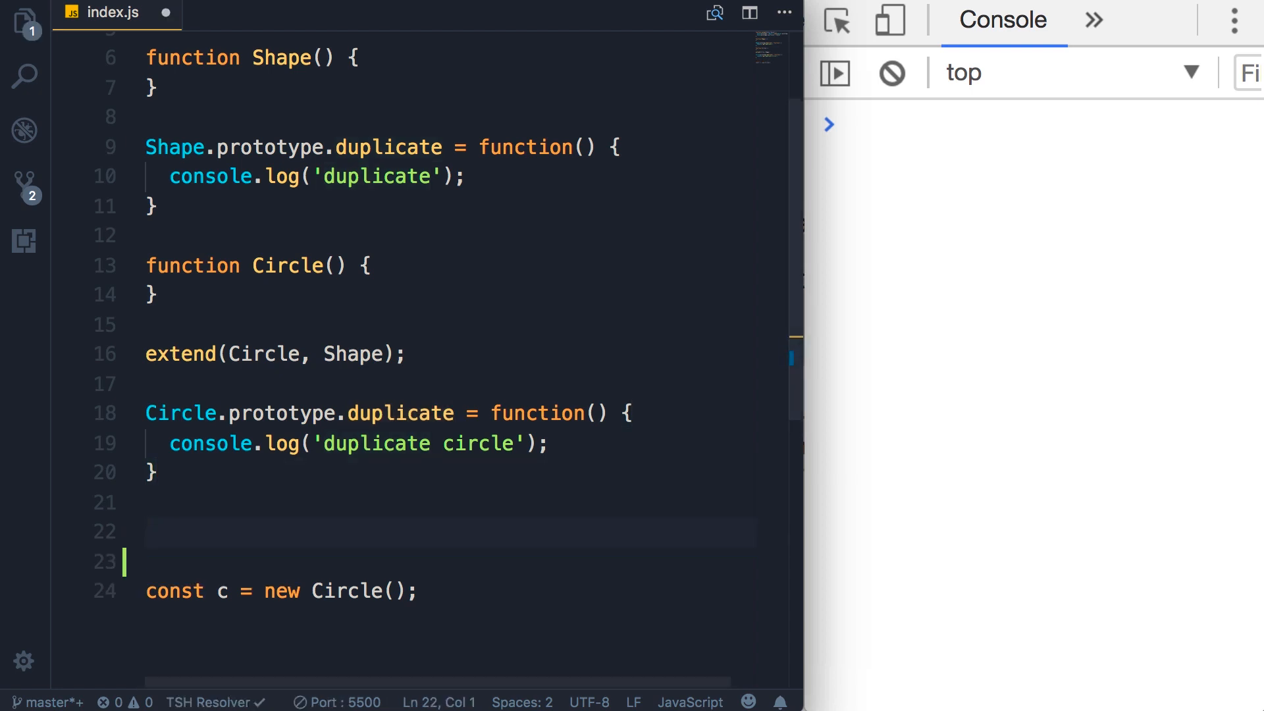
type("function Squ")
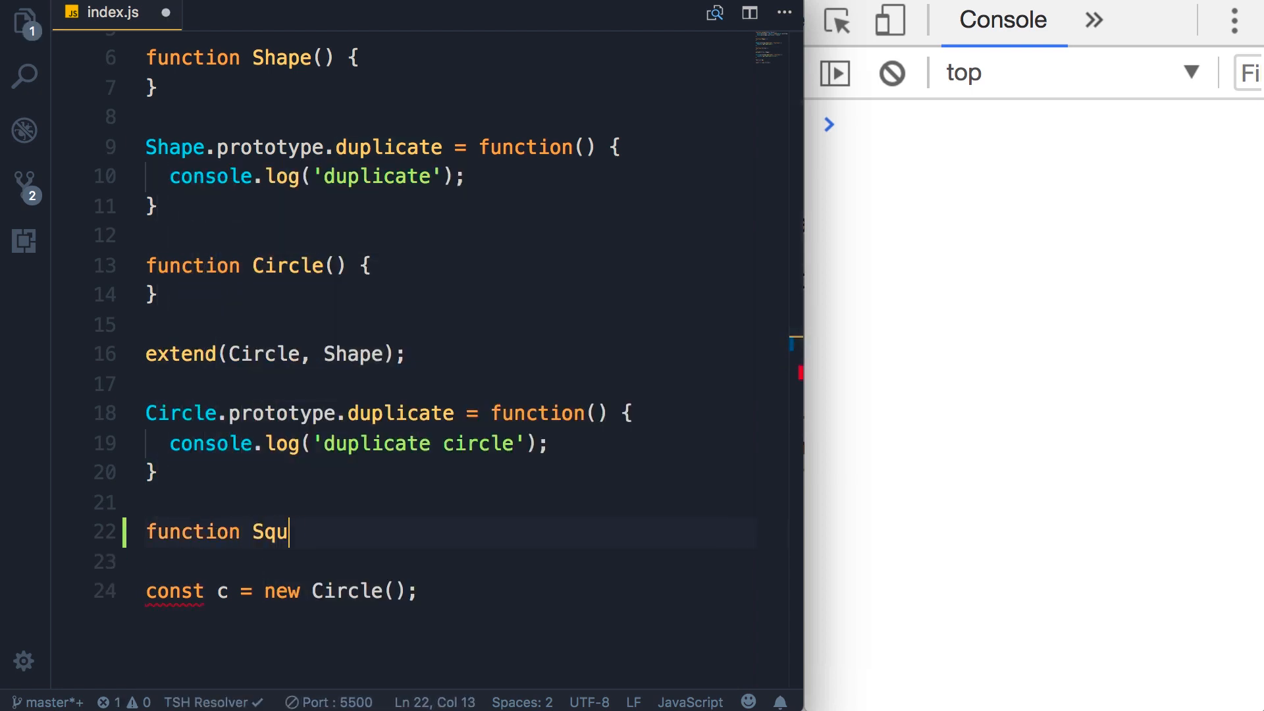
type("are() {")
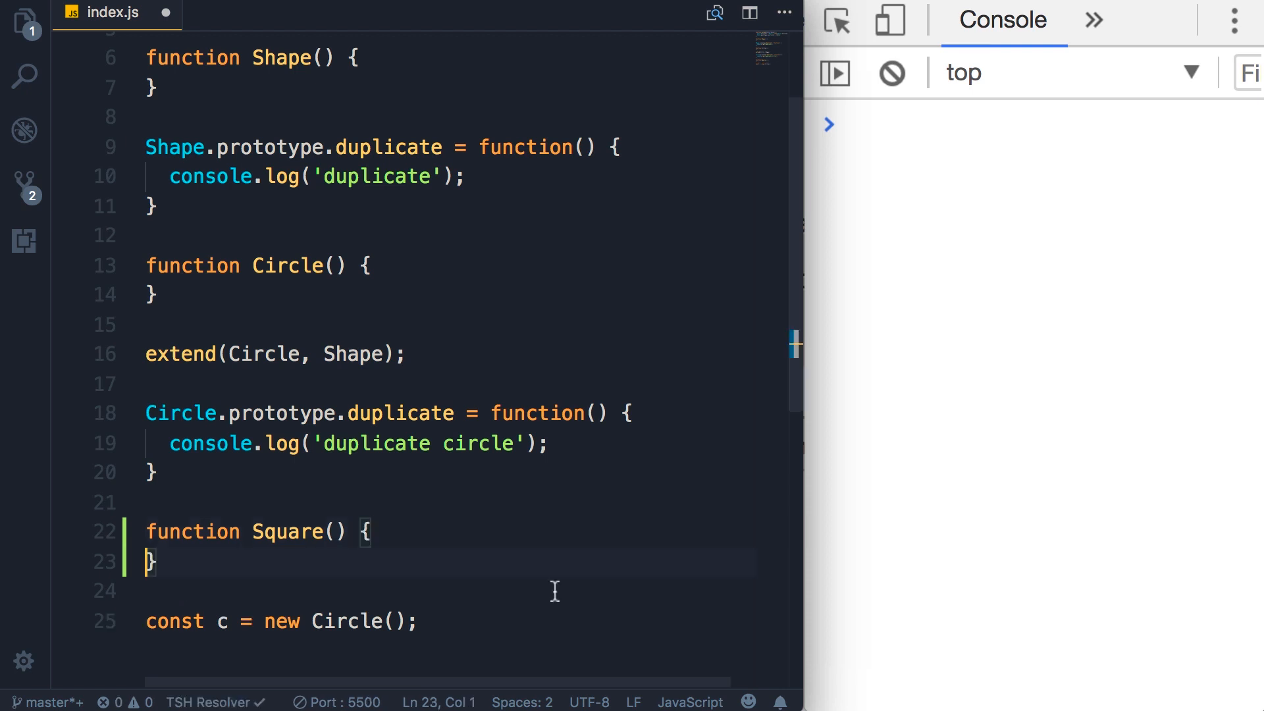
scroll("down", 3)
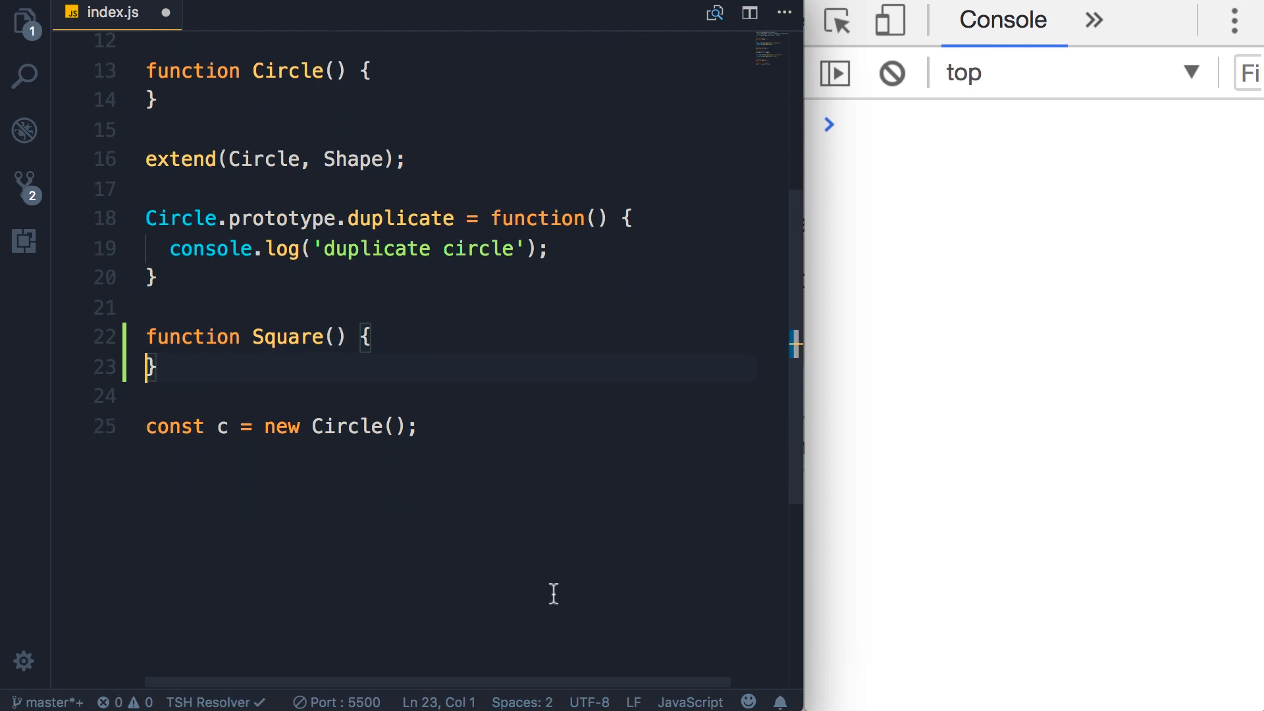
left_click(254, 71)
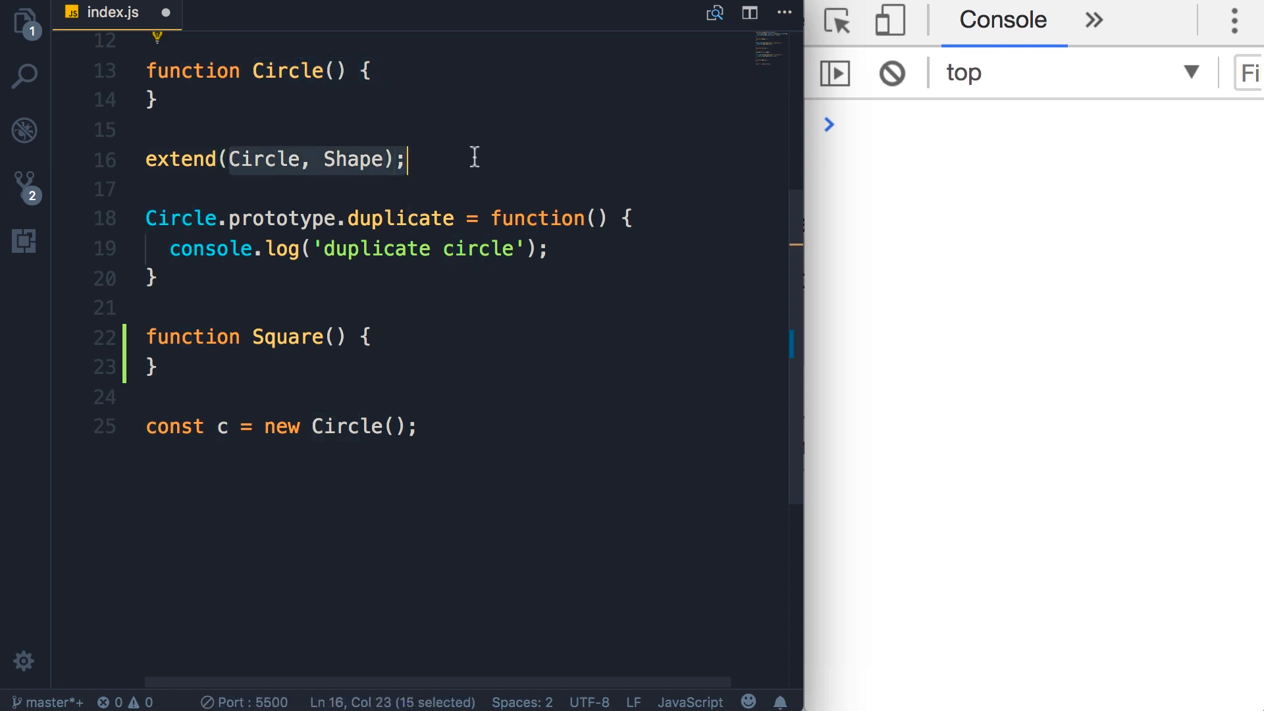
left_click(155, 367)
type("extend(")
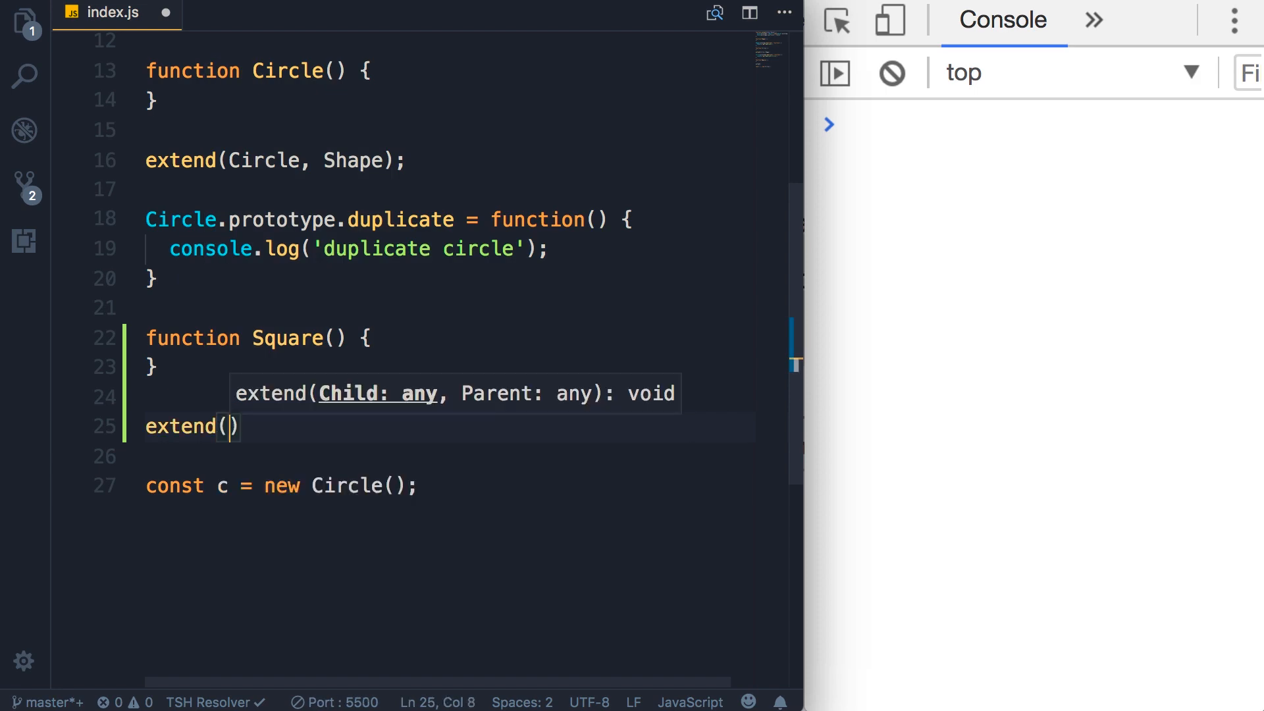
type("Square,")
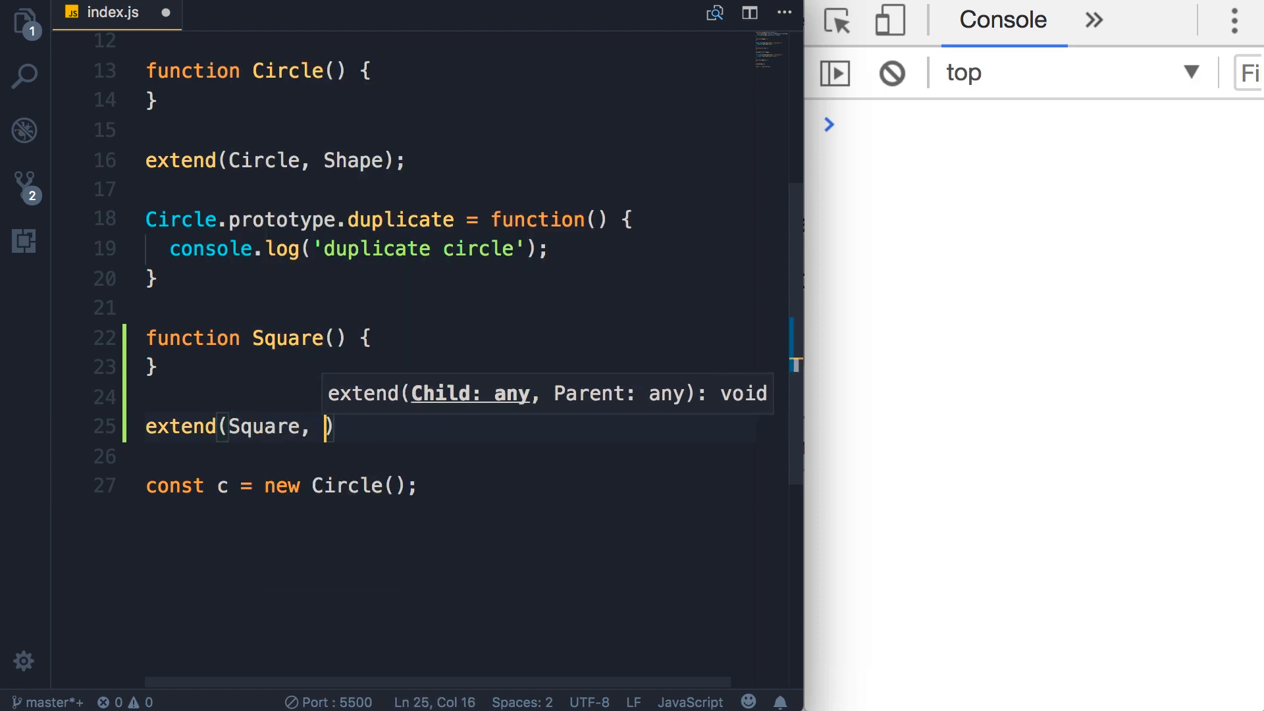
type("Shape);")
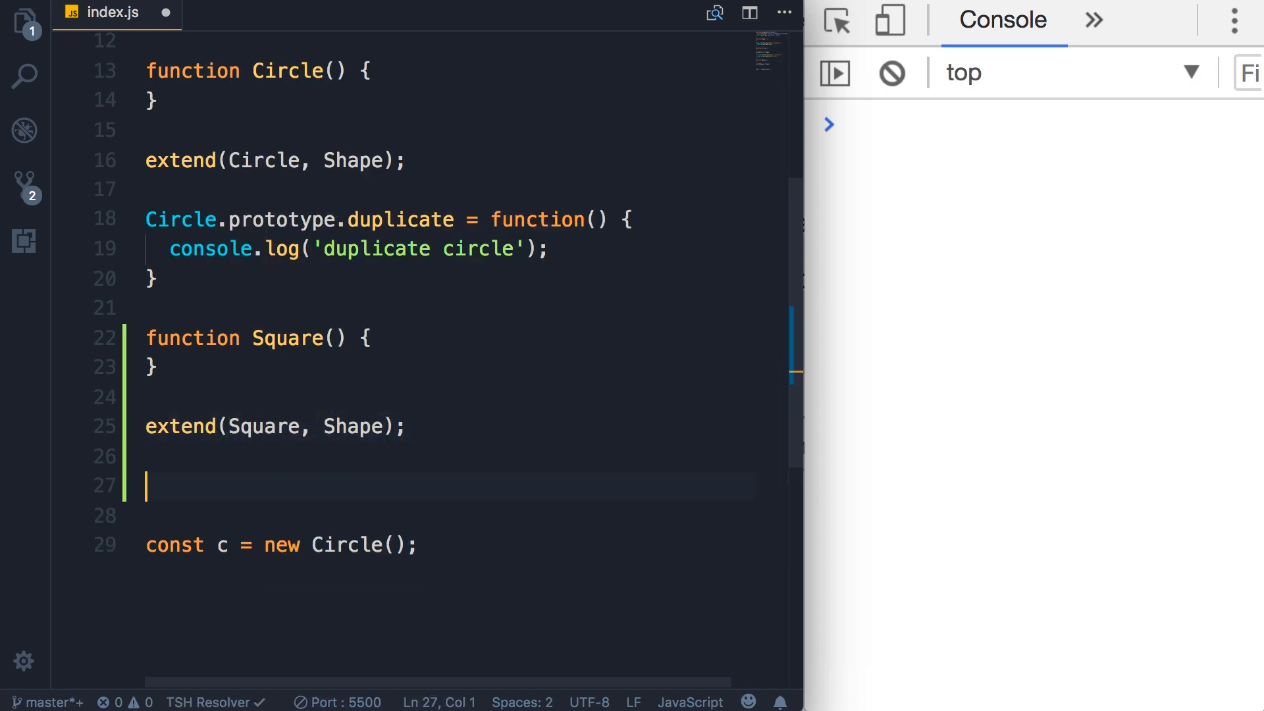
mouse_move(166, 282)
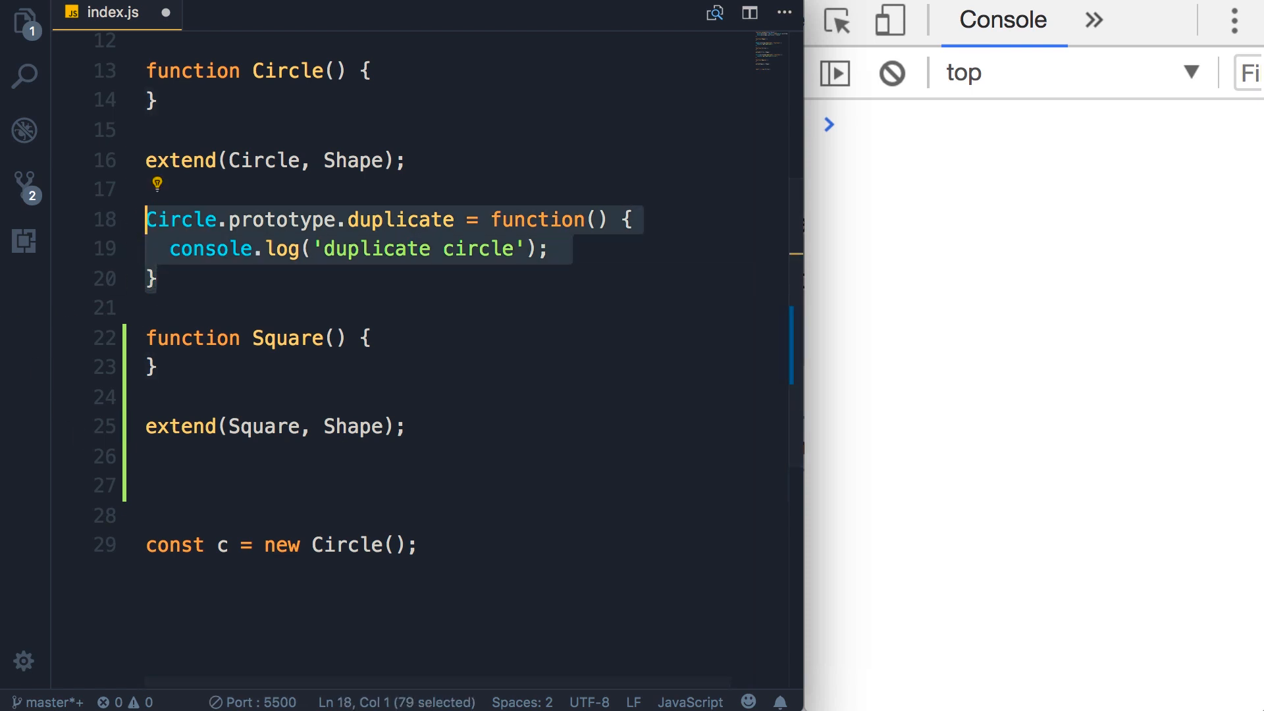
Step: Paste Circle's duplicate override for Square and change its log message to 'duplicate square'
left_click(159, 425)
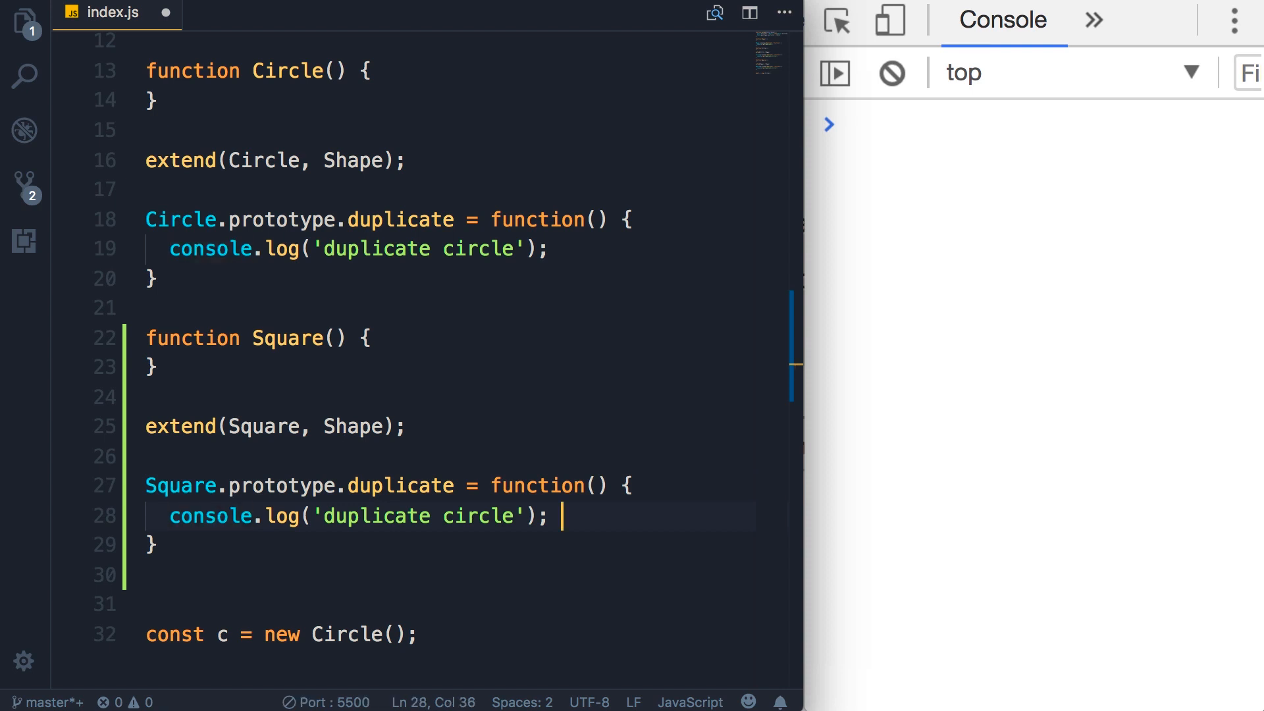
double_click(480, 516)
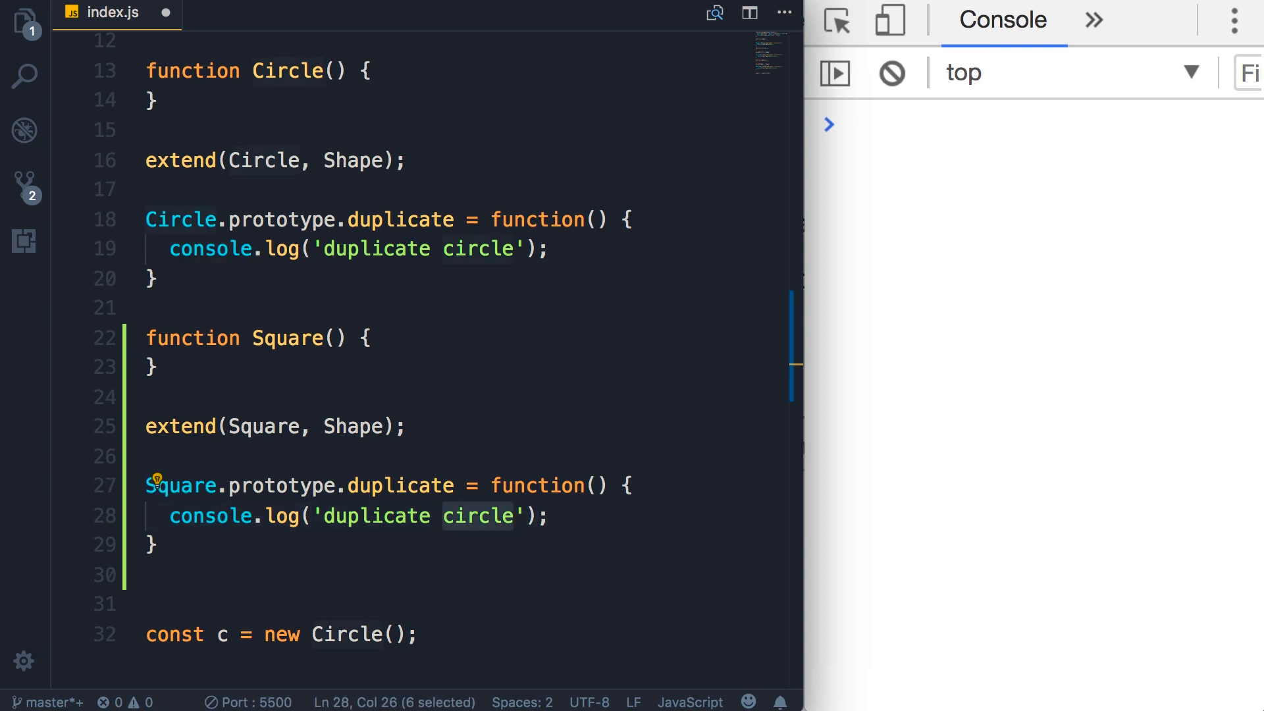
type("square")
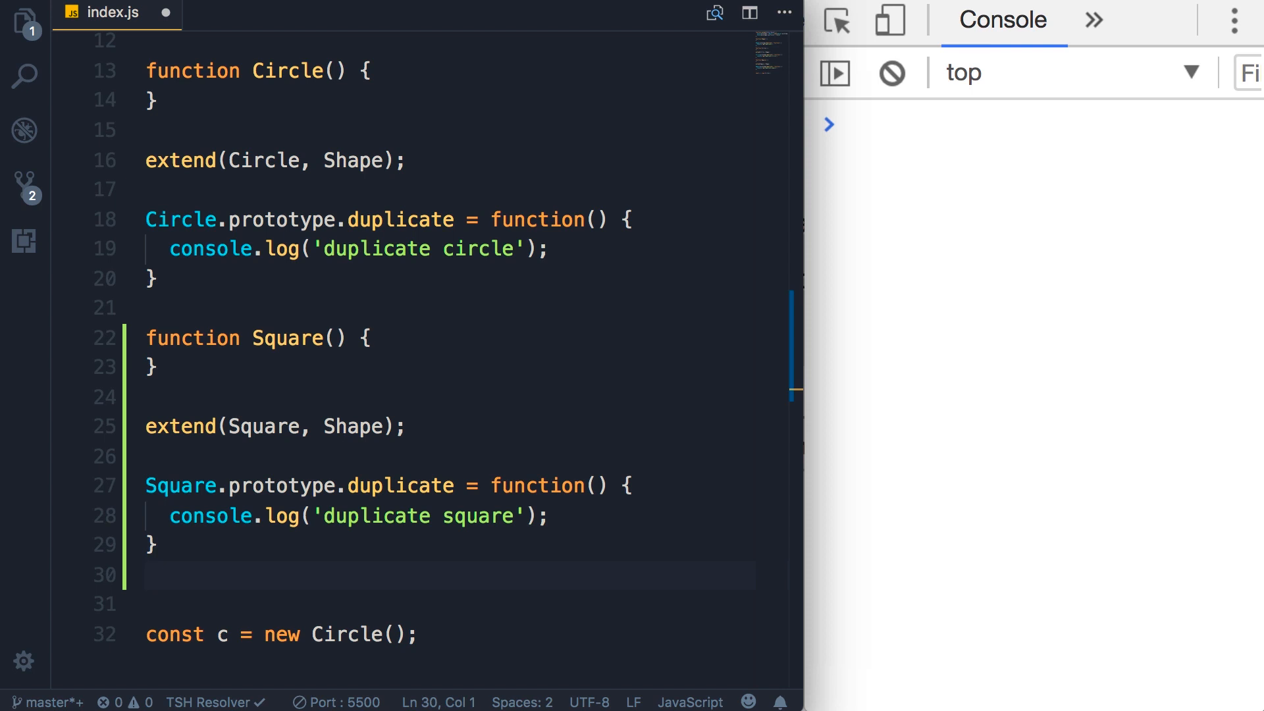
Step: Declare const shapes as an array of new Circle() and new Square()
scroll("down", 3)
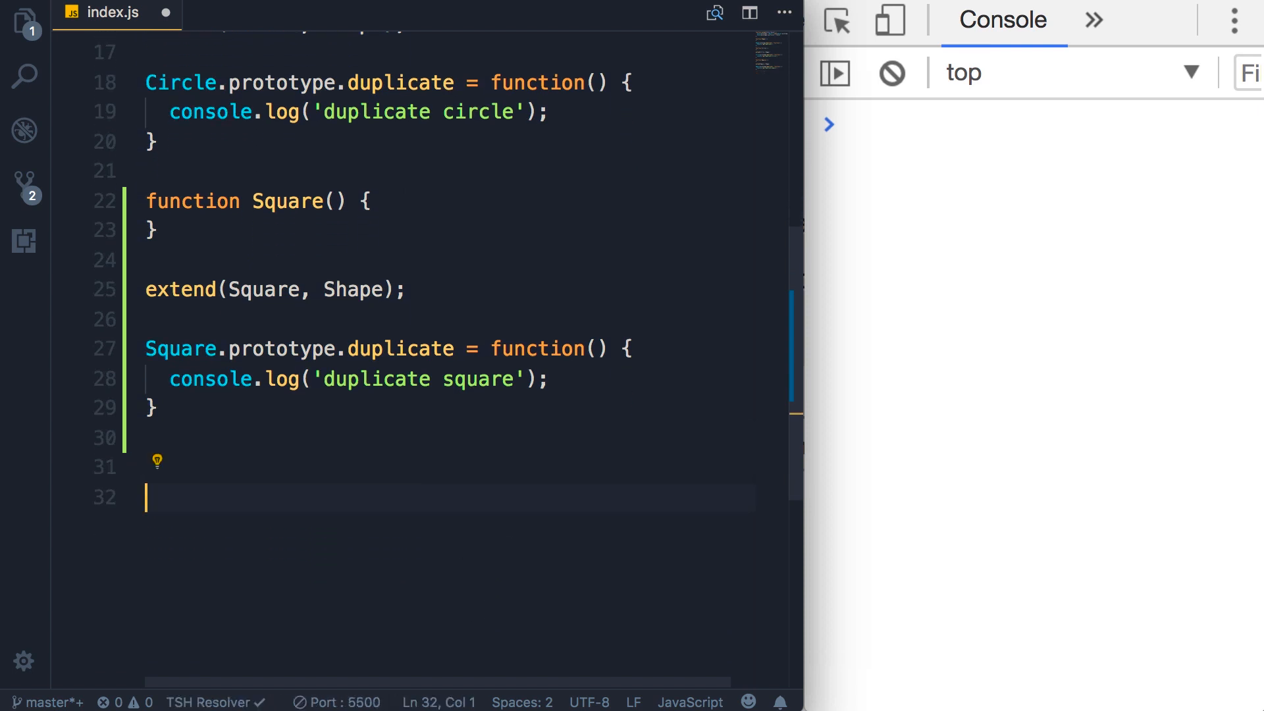
scroll("down", 3)
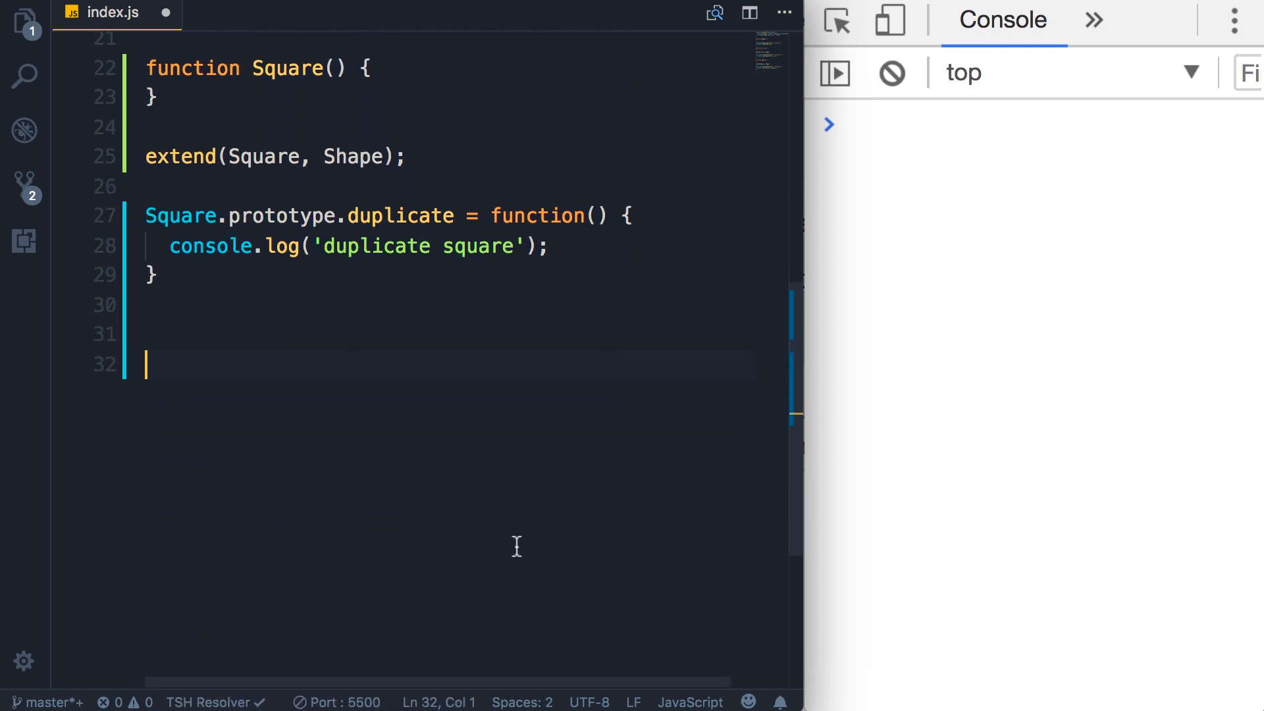
type("const shapes = [")
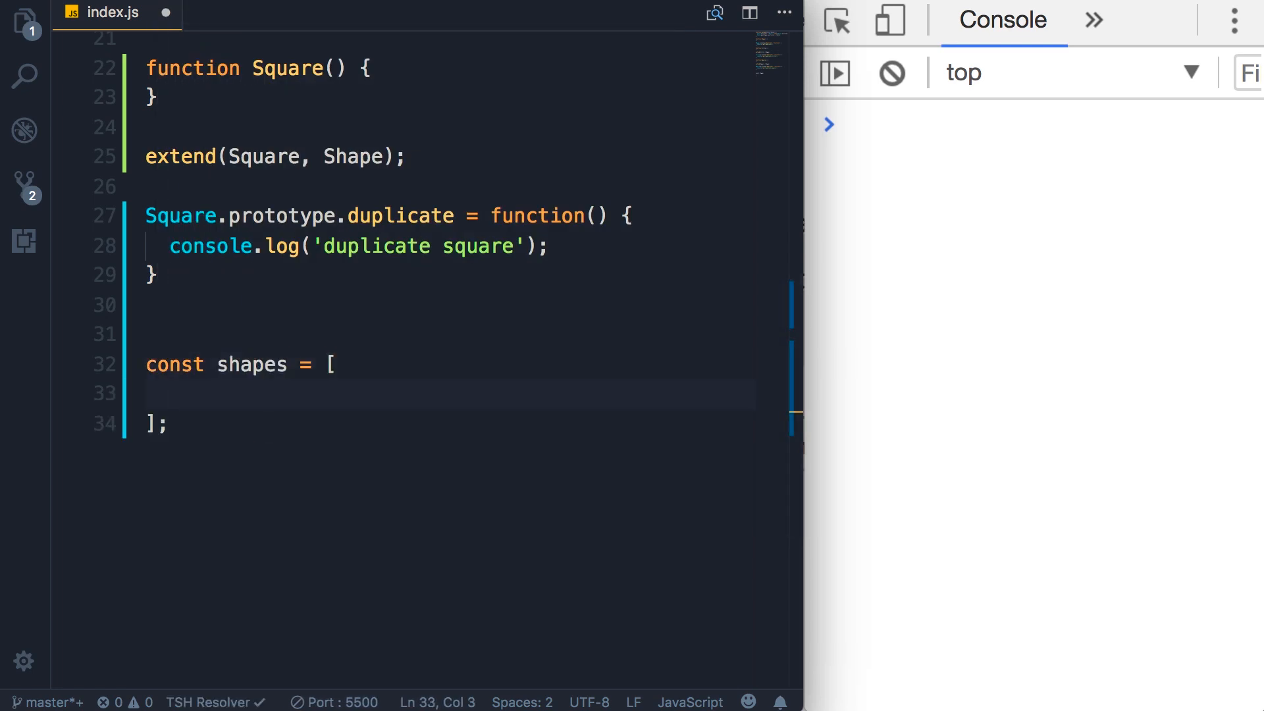
key("Backspace")
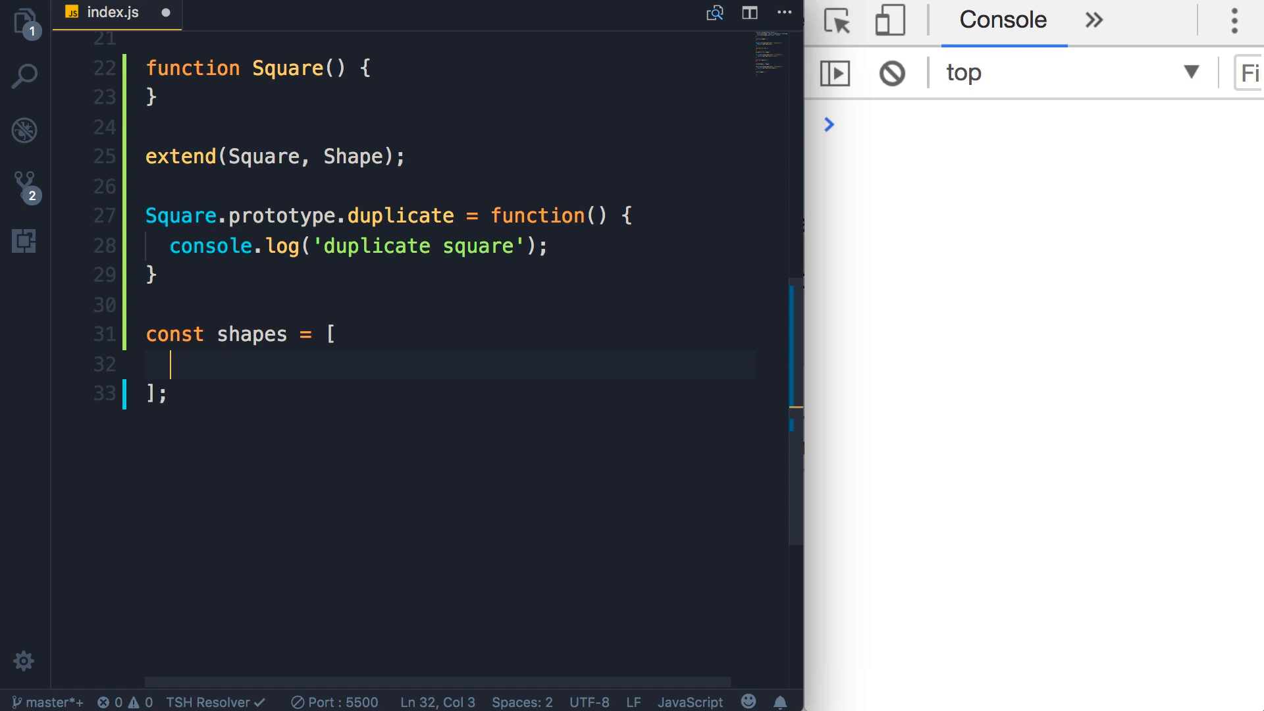
type("new Circle(),")
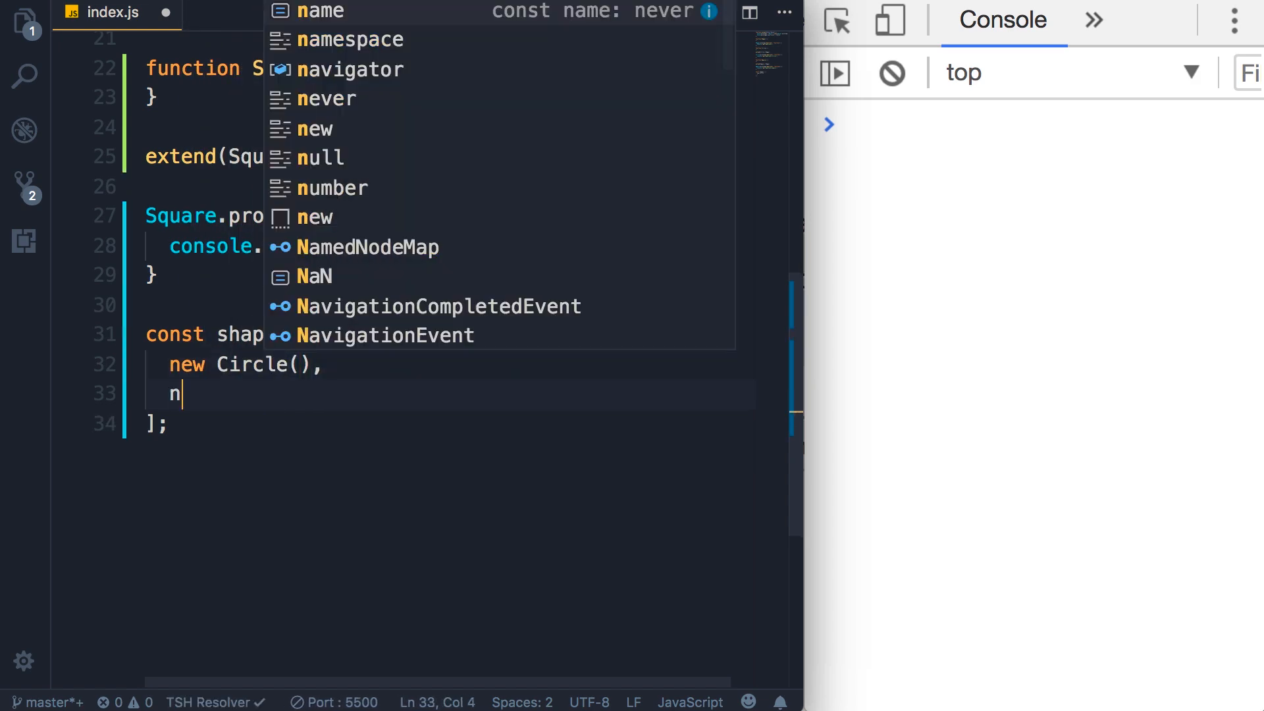
type("ew Square()")
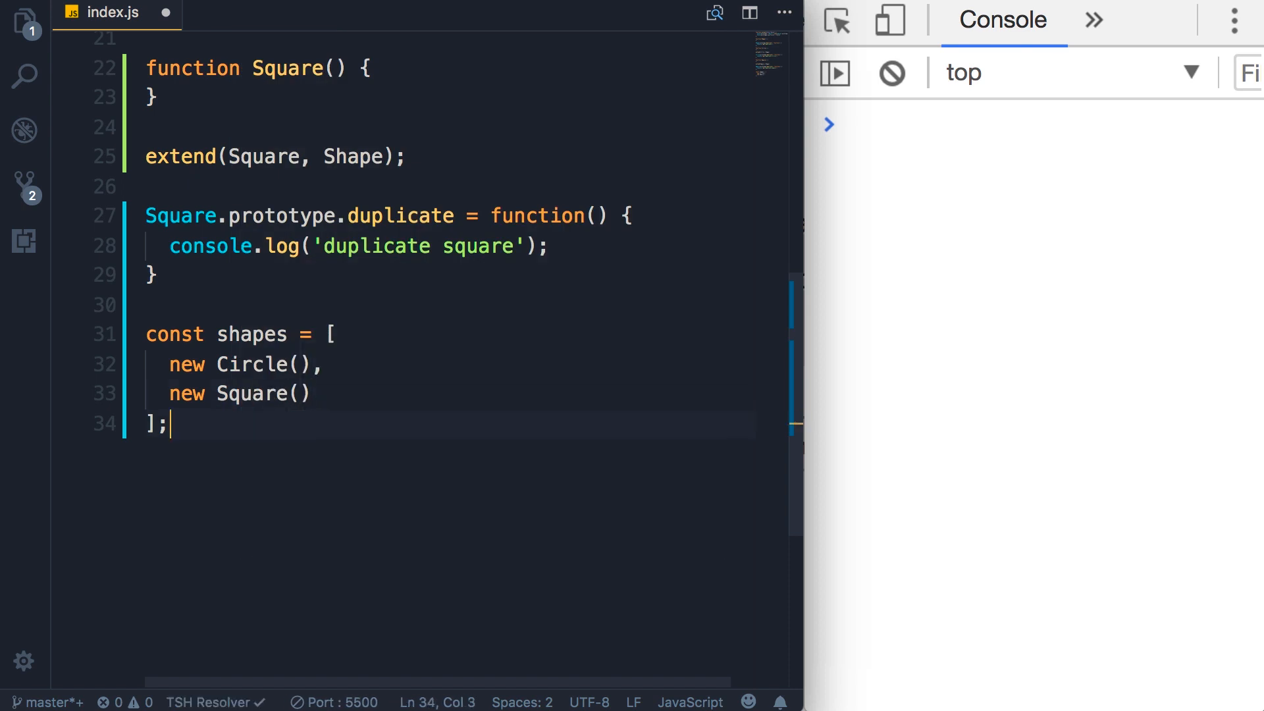
Step: Write a for (let shape of shapes) loop calling shape.duplicate()
key("enter")
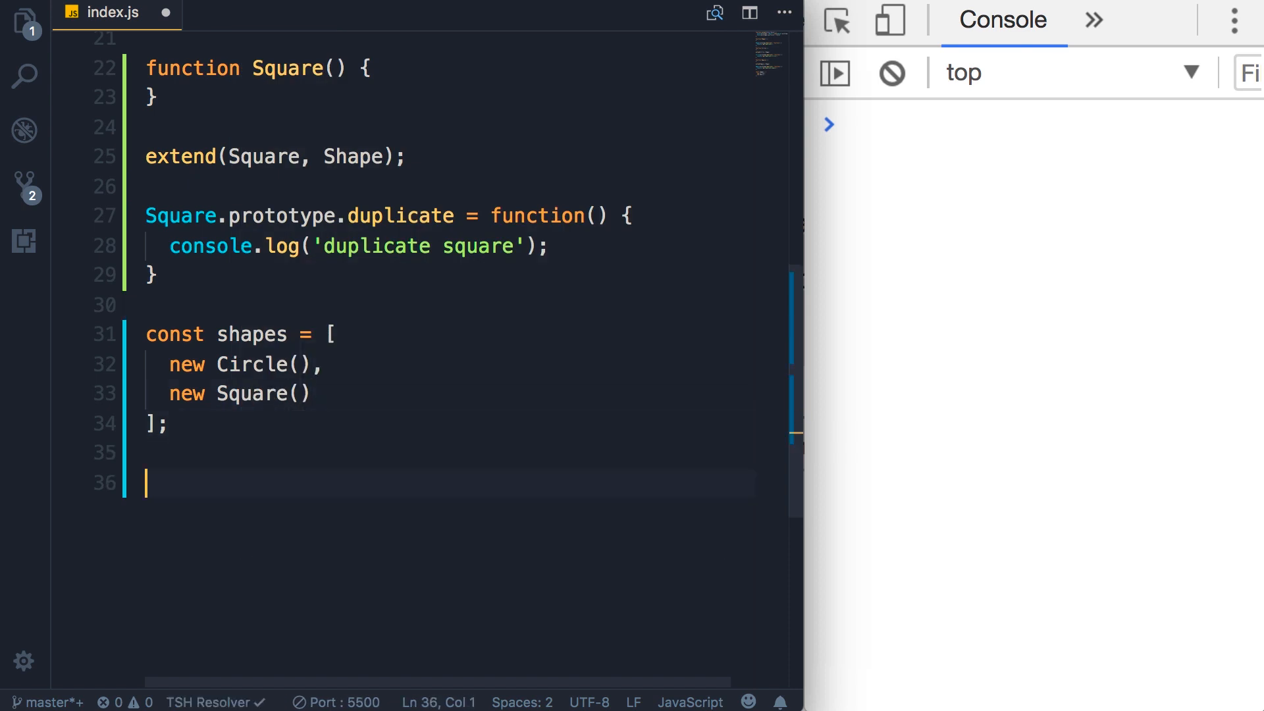
type("for (let")
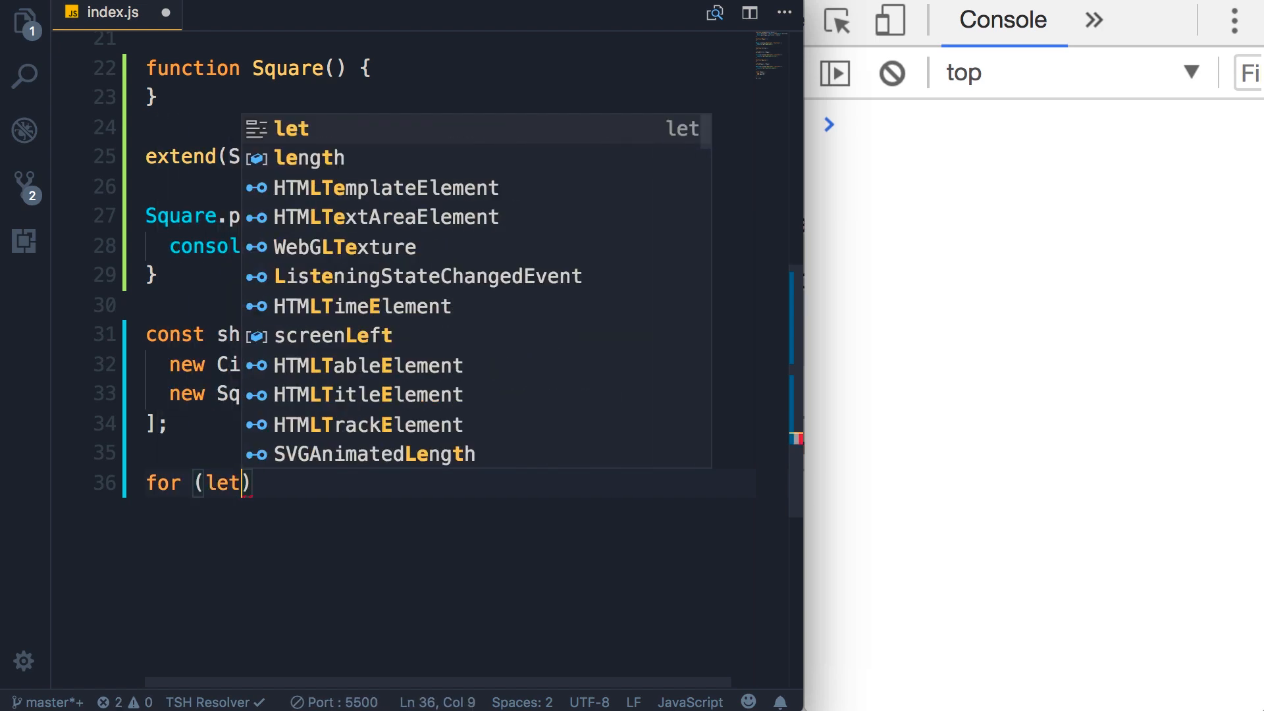
type("shape of shapes")
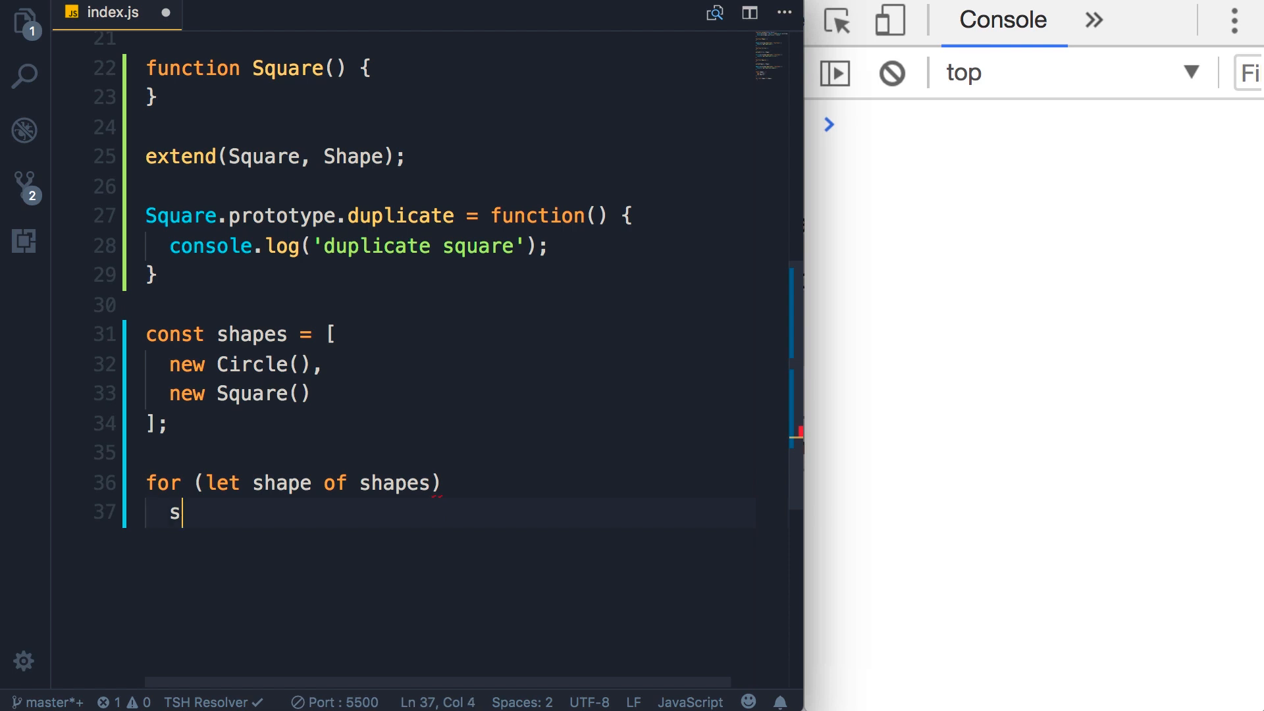
type("hape.duplicate();")
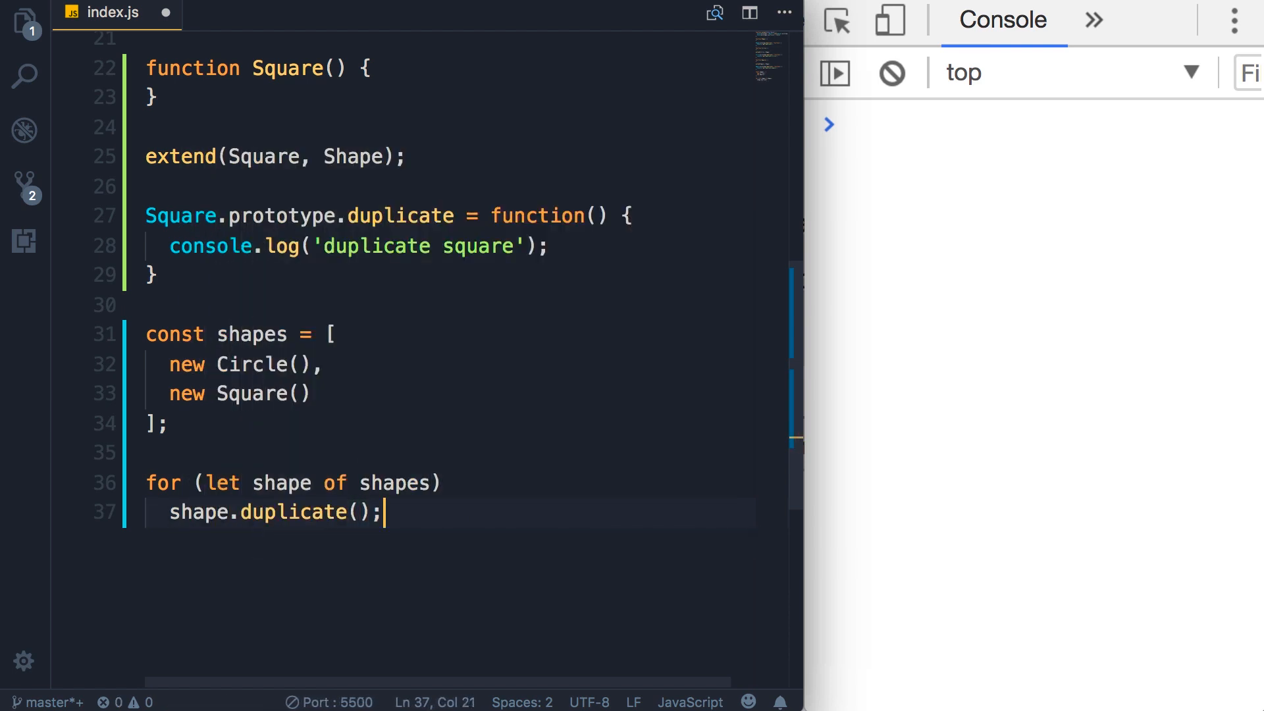
double_click(281, 483)
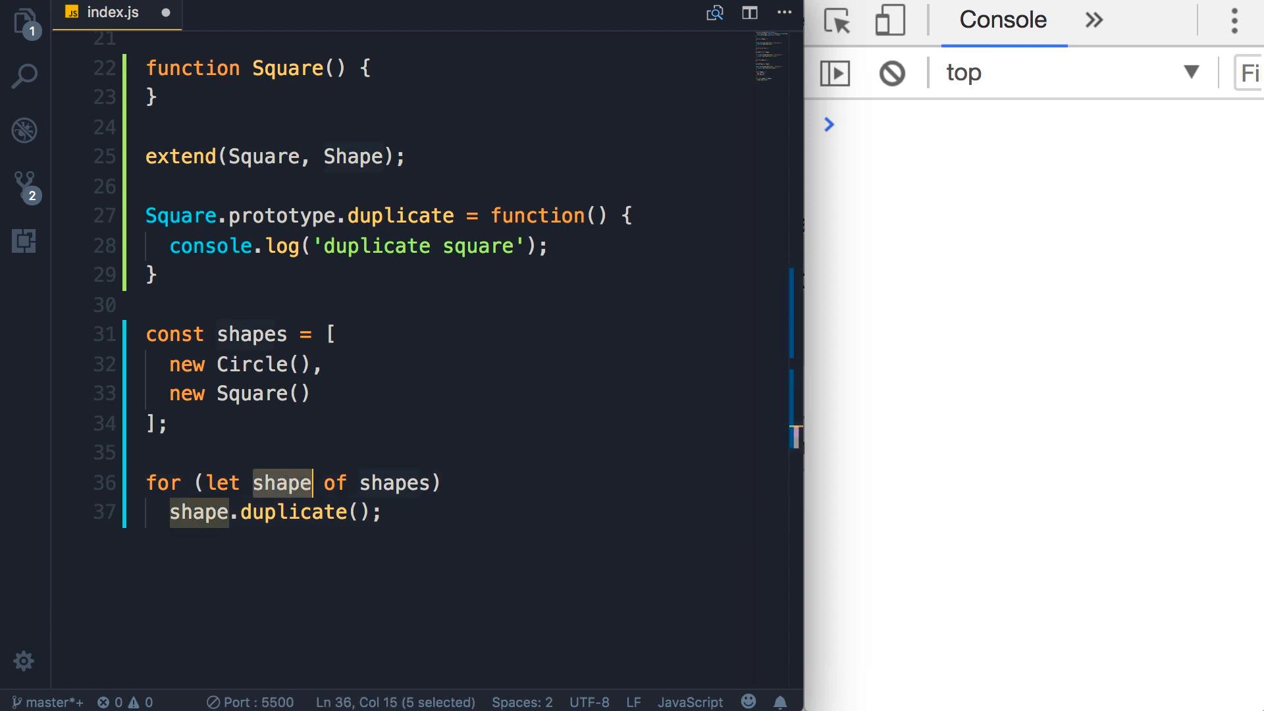
double_click(294, 512)
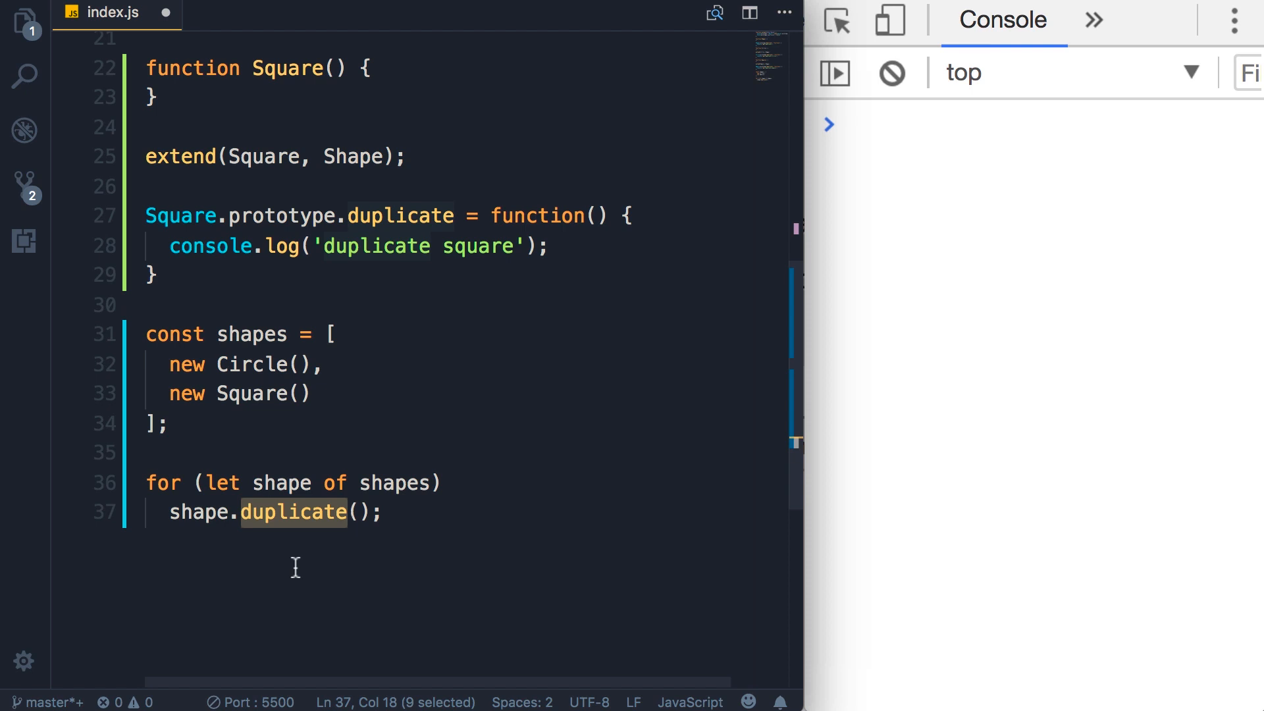
double_click(282, 482)
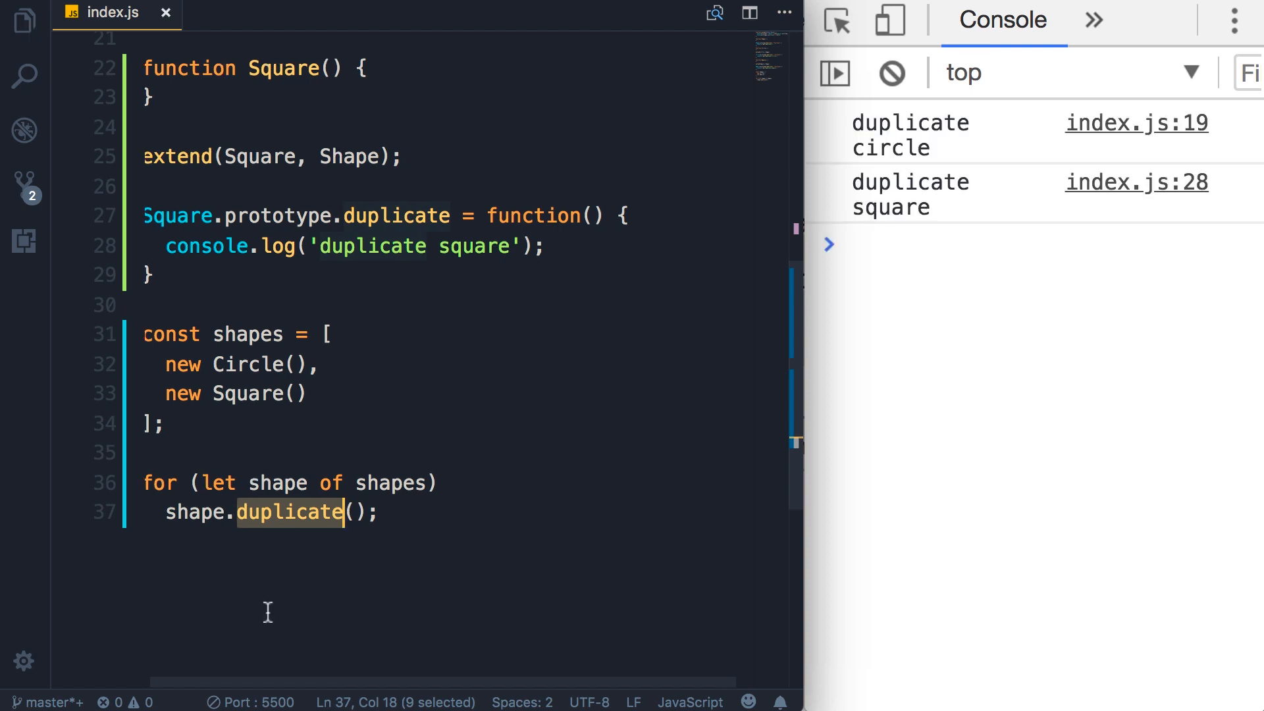
mouse_move(903, 161)
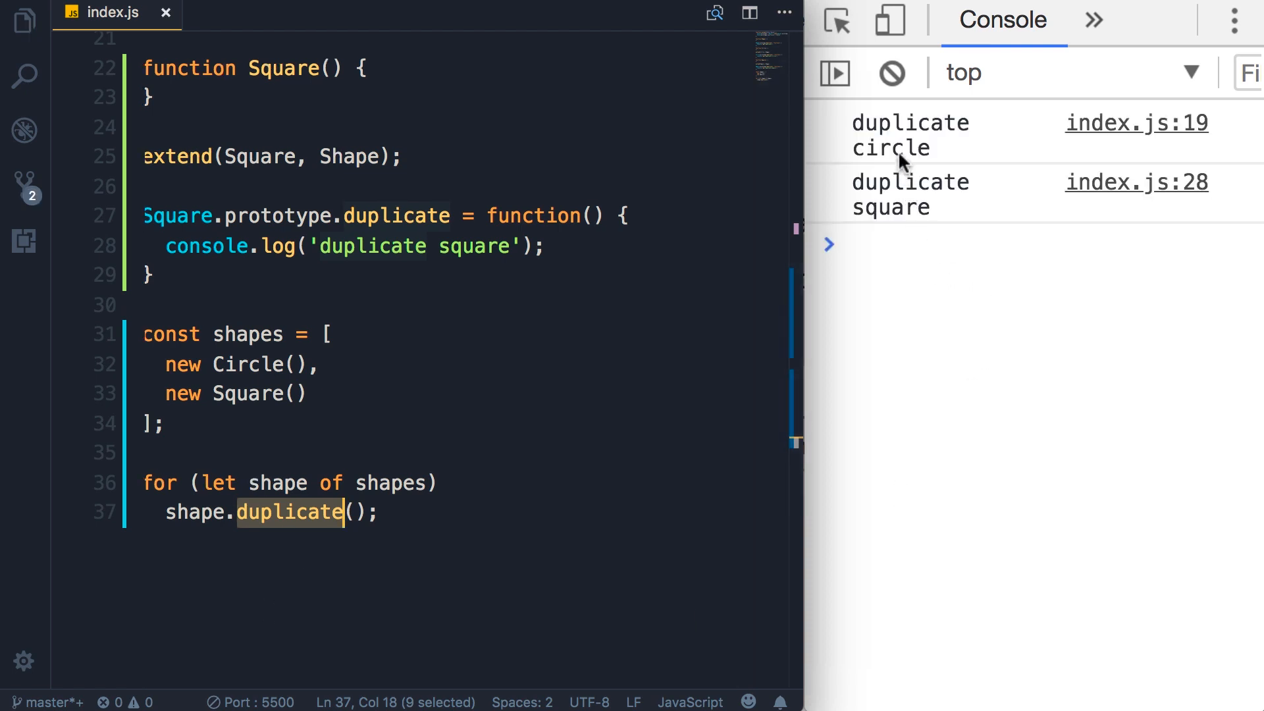
mouse_move(928, 360)
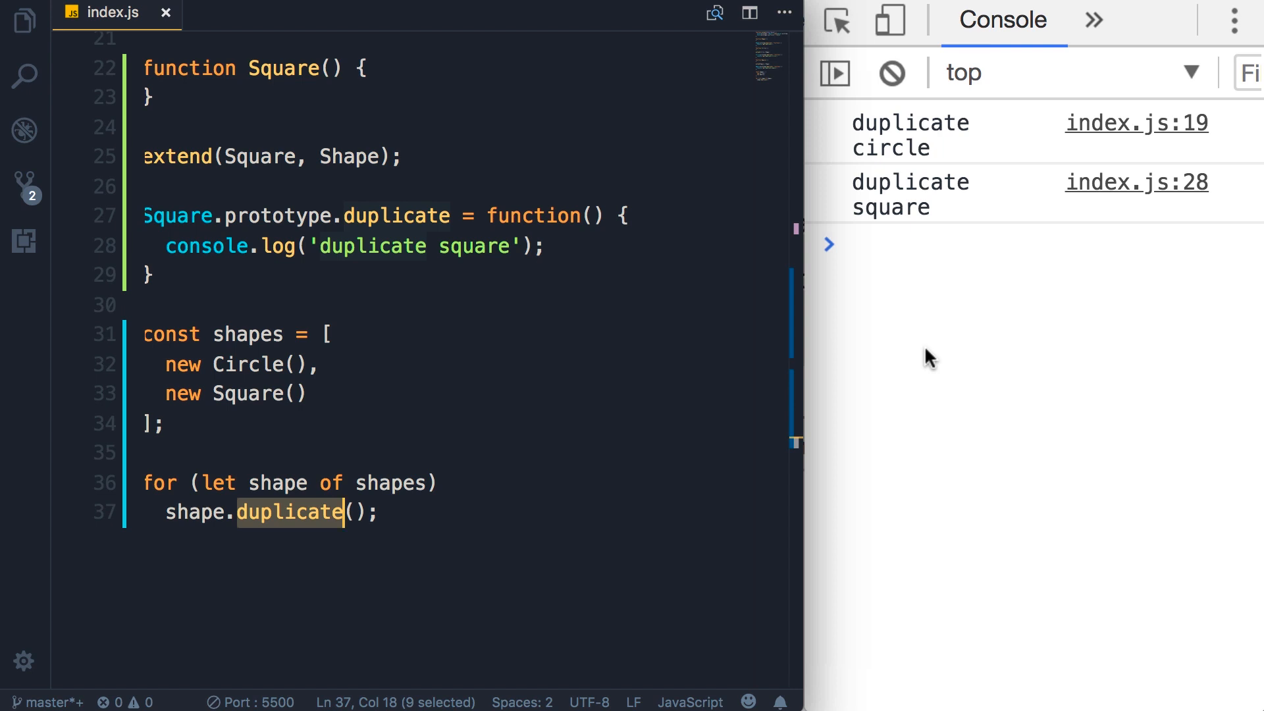
Step: Replace the loop body with an if on shape.type === 'circle' calling duplicateCircle()
left_click(383, 512)
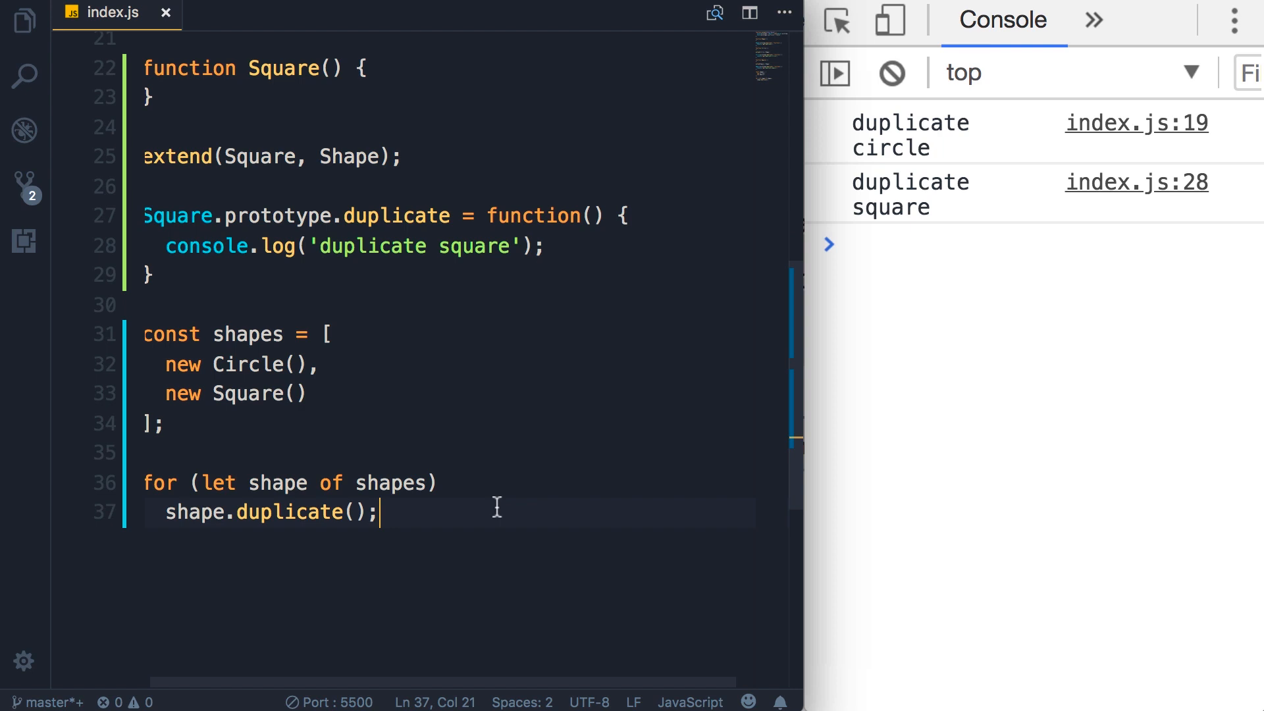
key("Backspace")
type(" {")
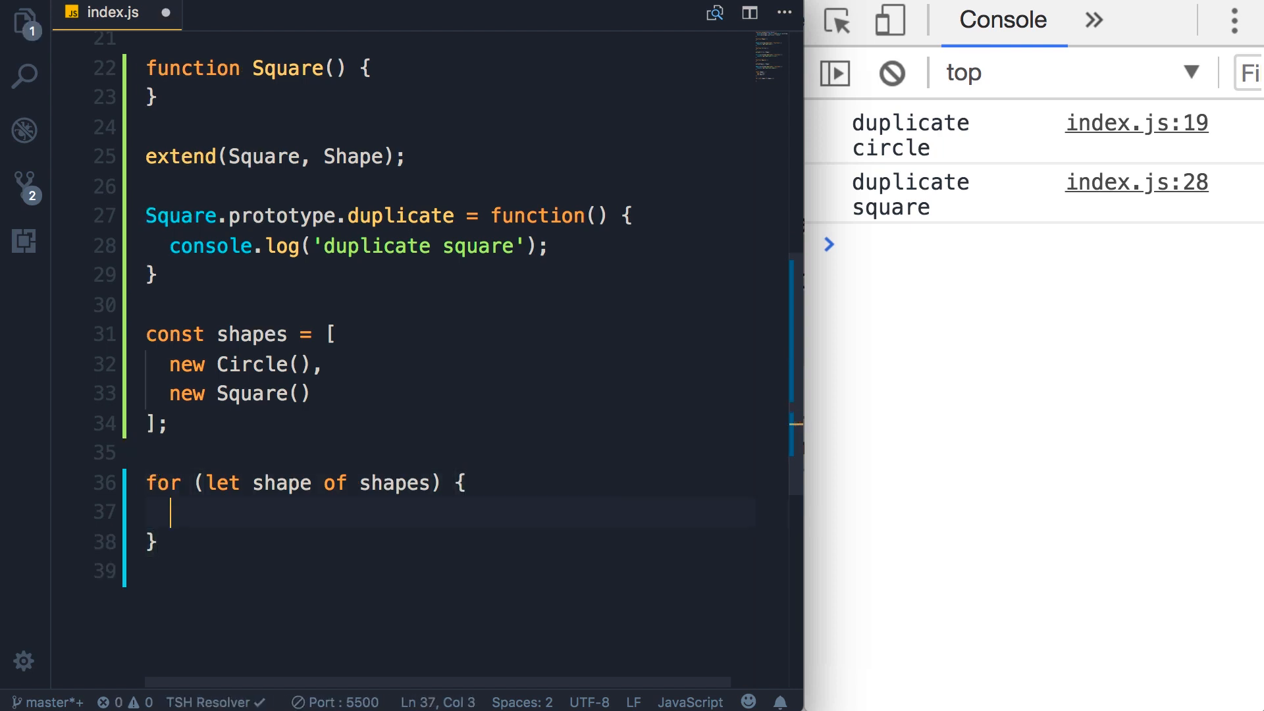
type("if (")
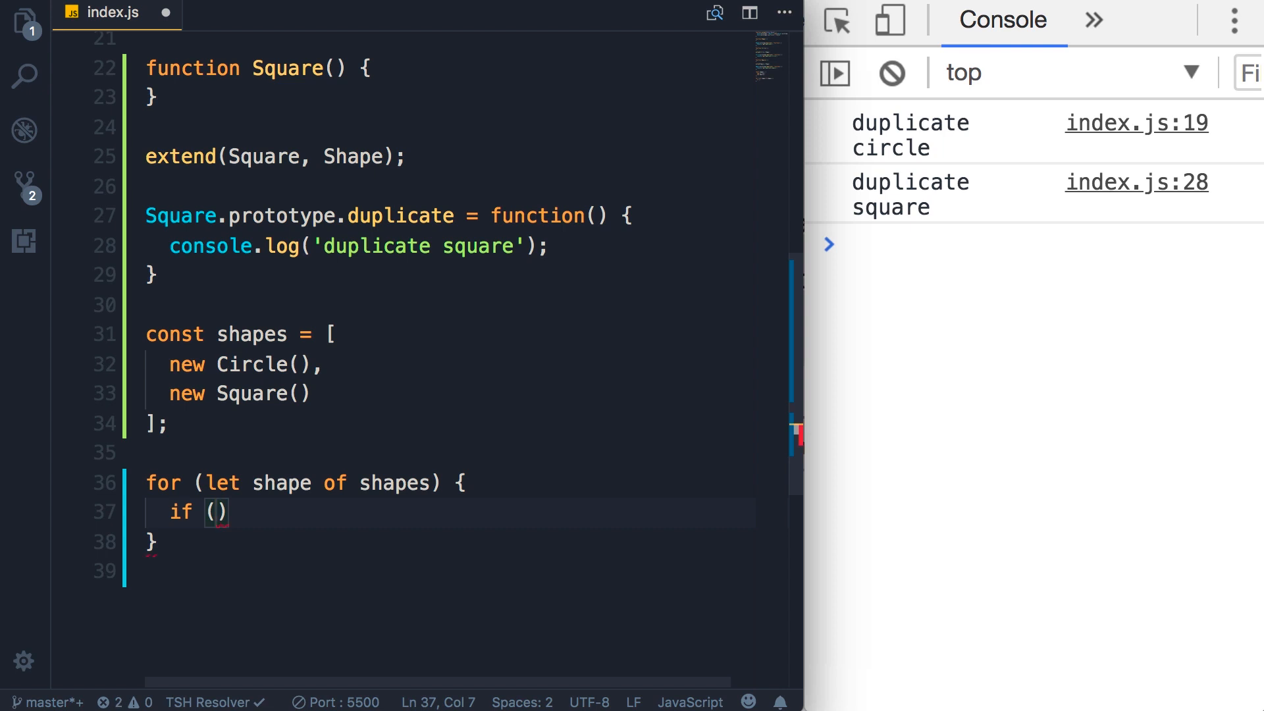
type("shape.t")
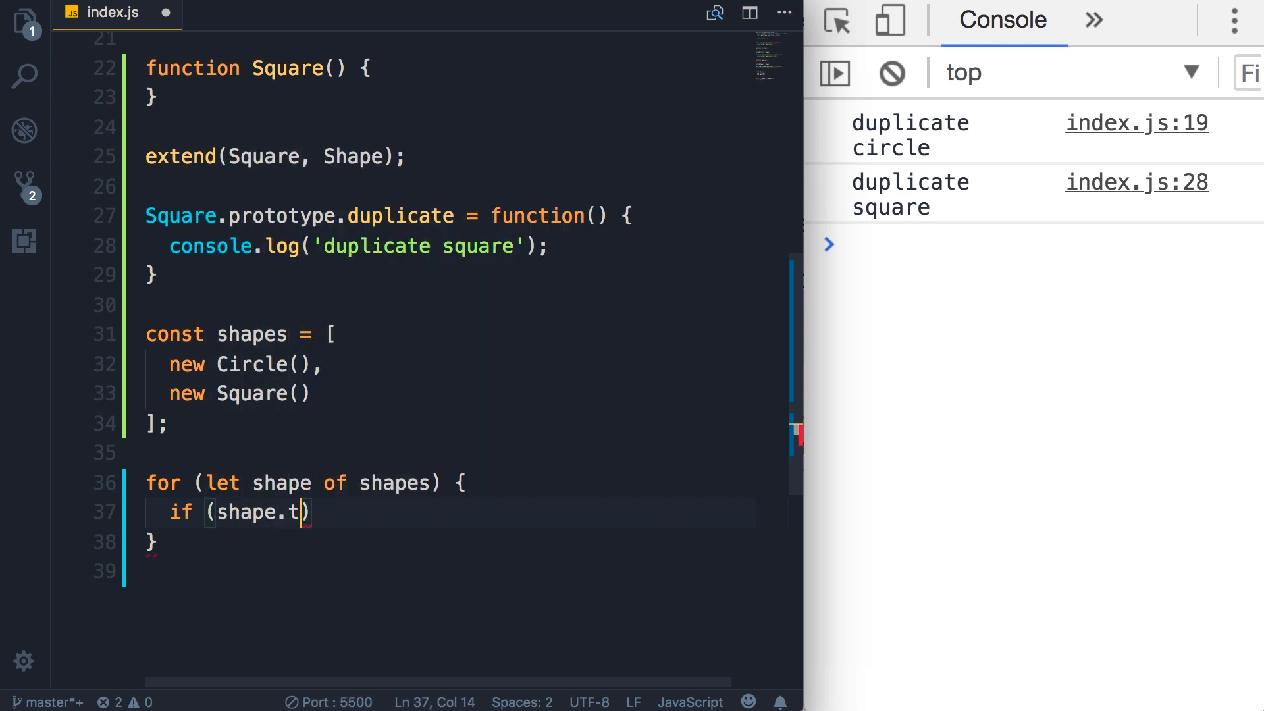
type("ype === ''")
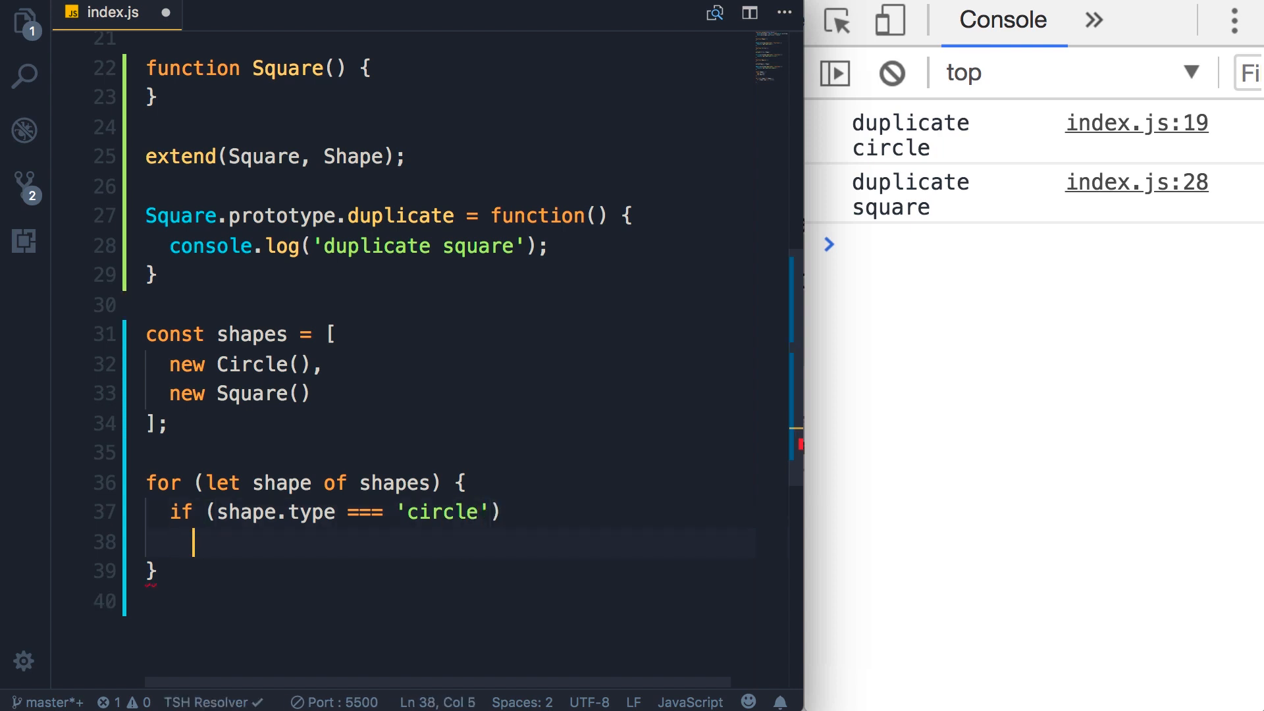
type("duplicate")
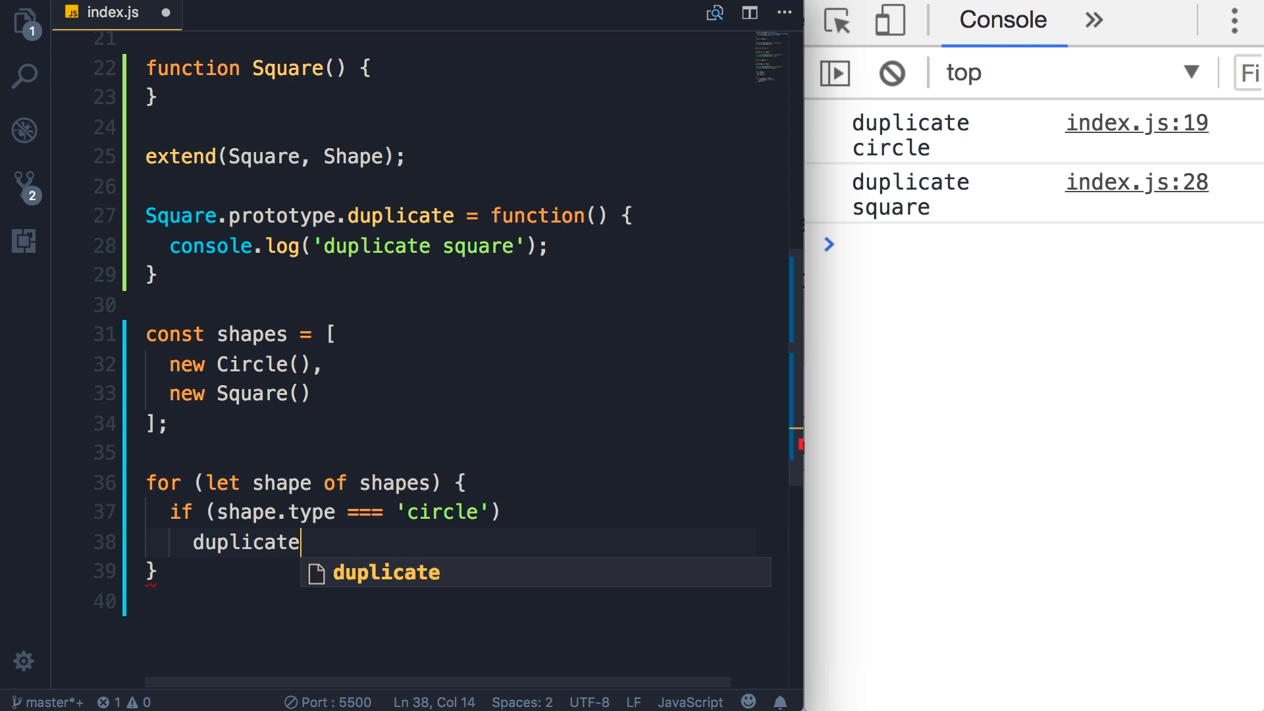
type("Circle();")
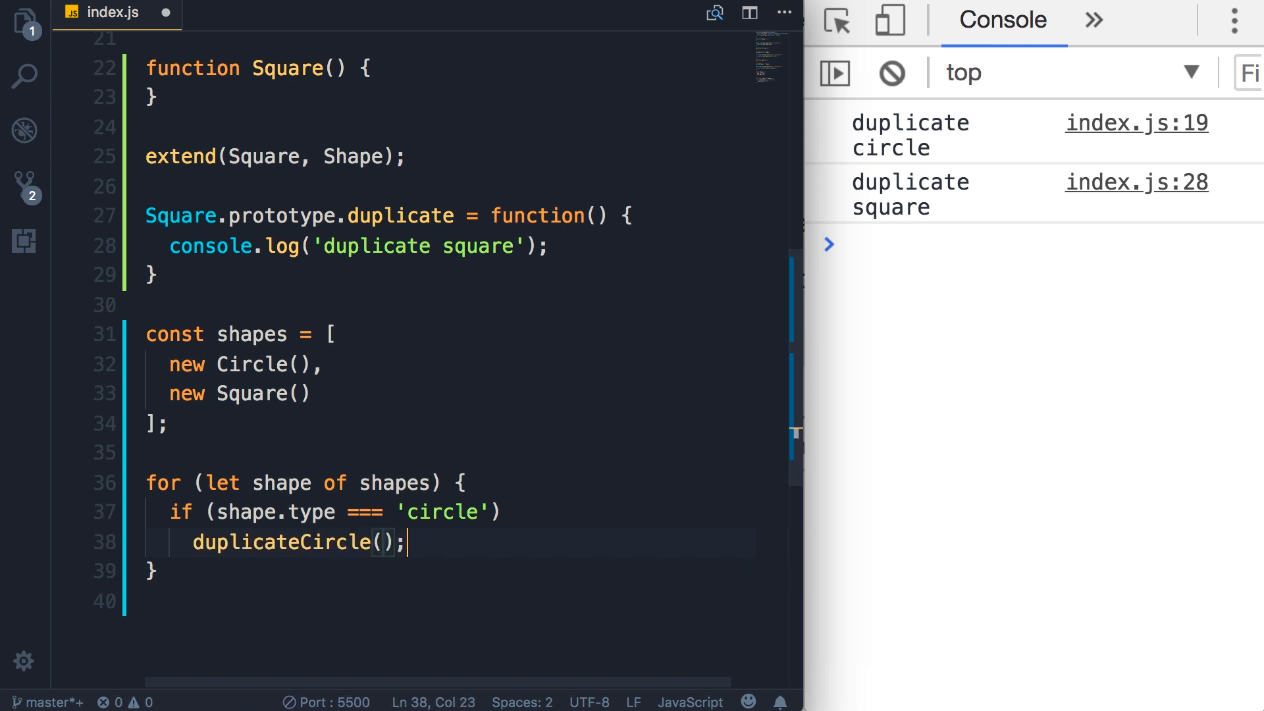
key("enter")
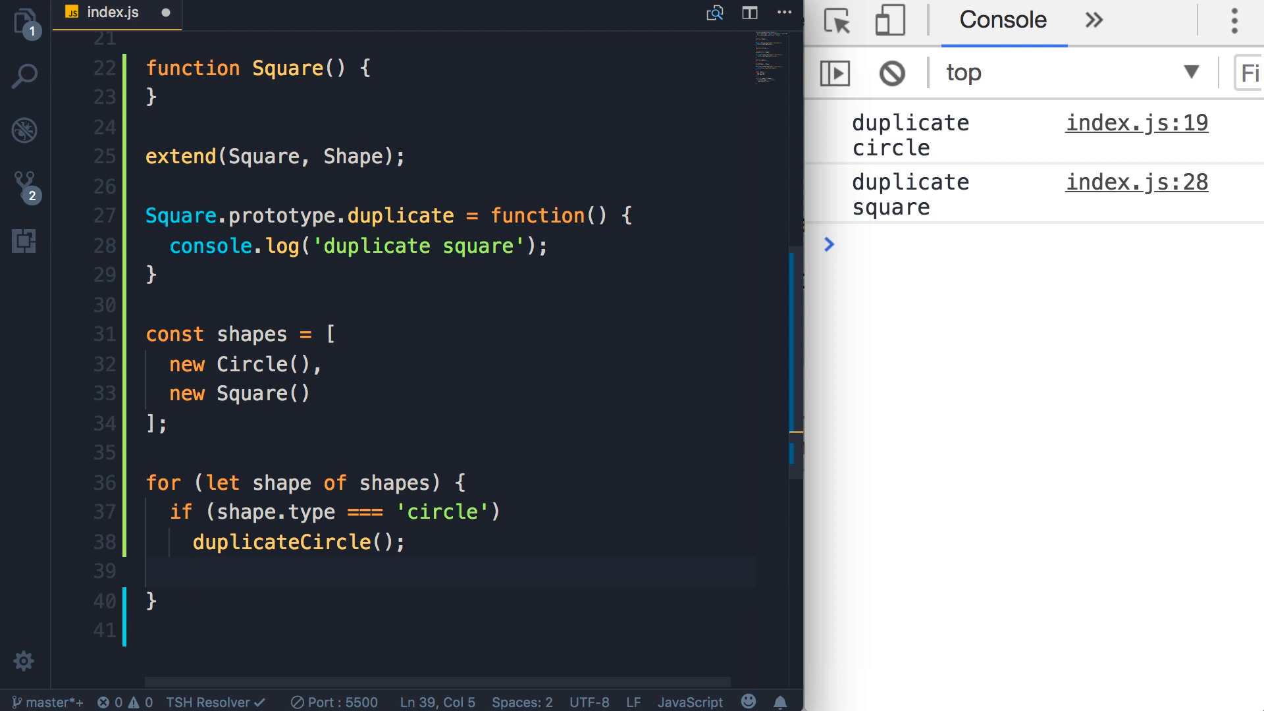
Step: Add an else if on shape.type calling duplicateSquare() and an else calling duplicateShape(), then select the chain
key("Enter")
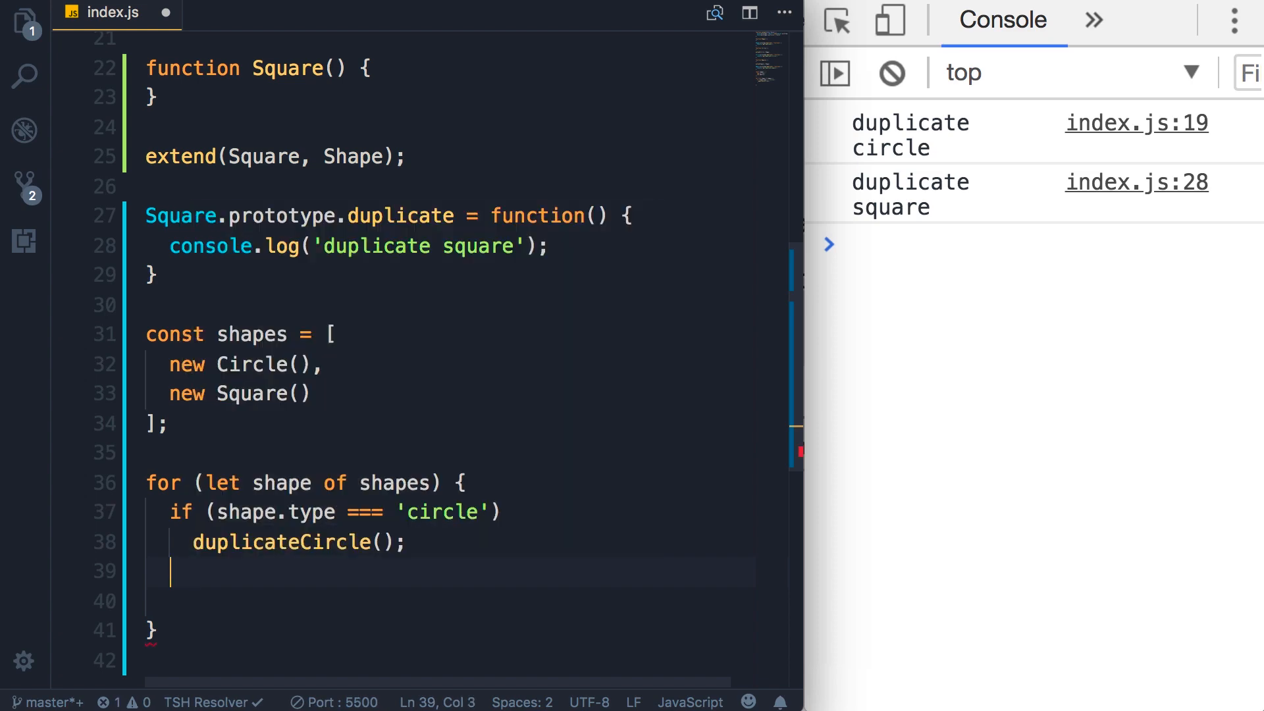
type("else if (shape.type === 'square")
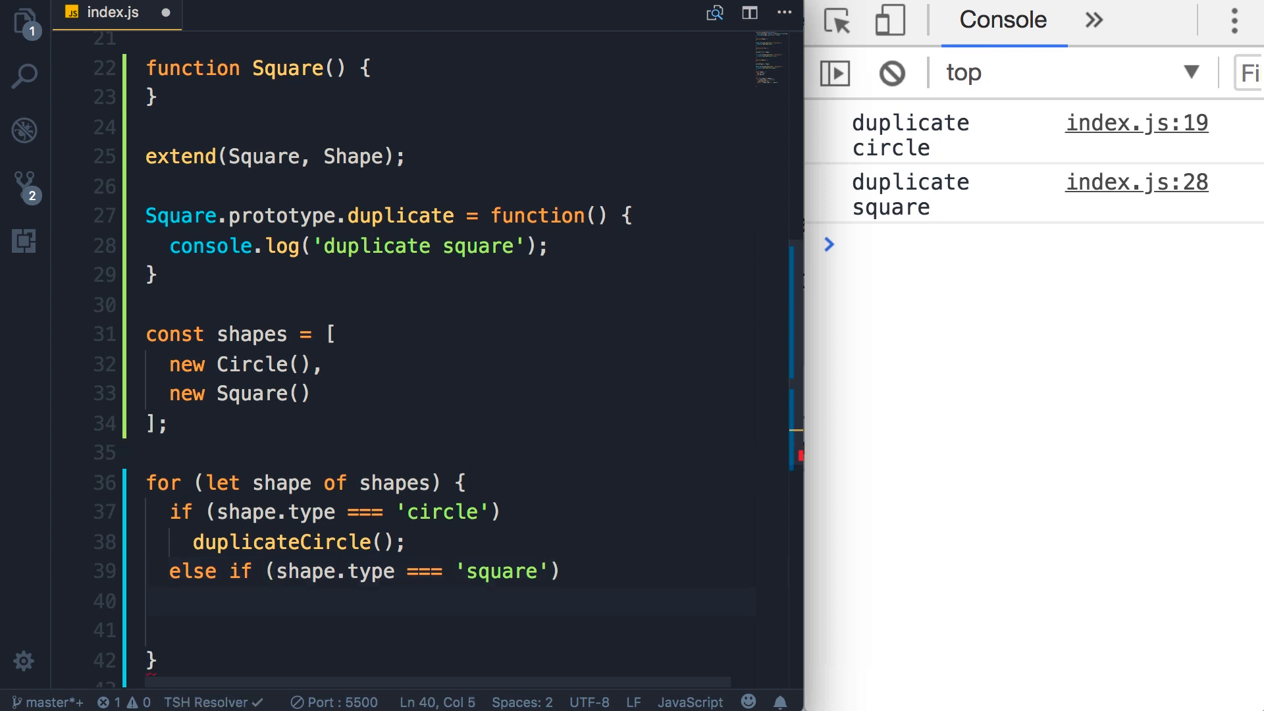
type("duplicateSquare();")
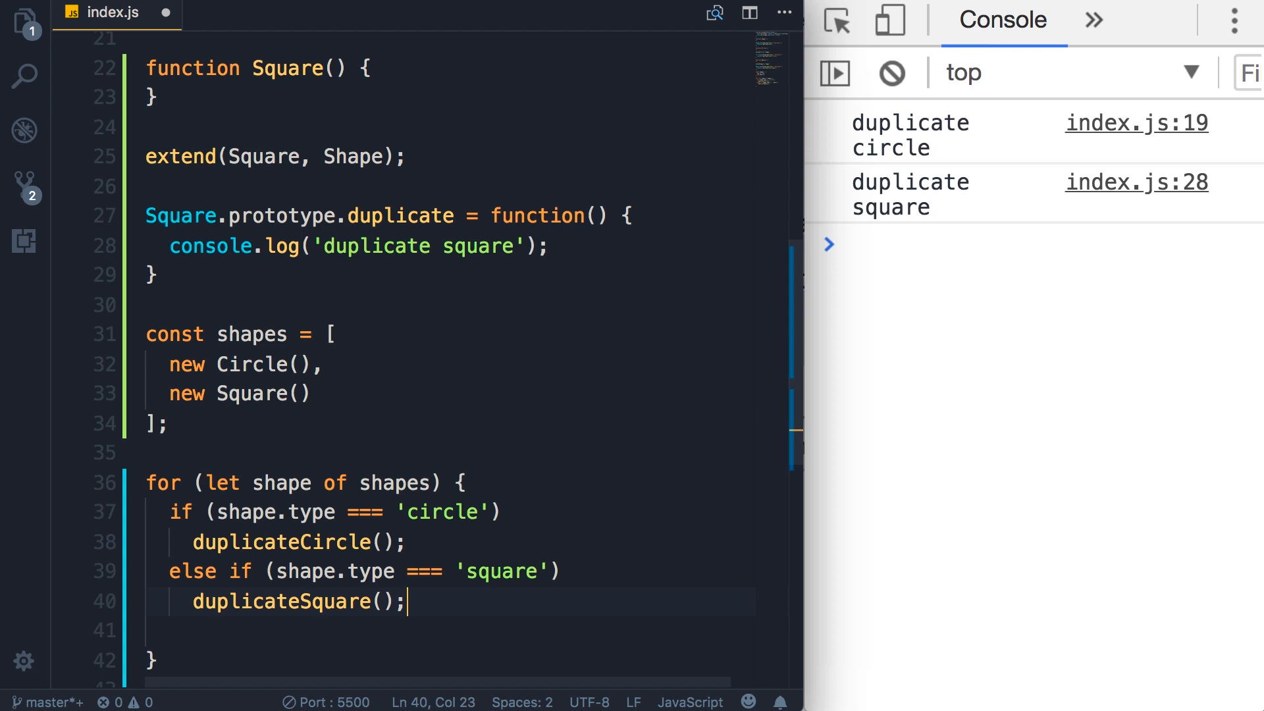
key("enter")
type("else")
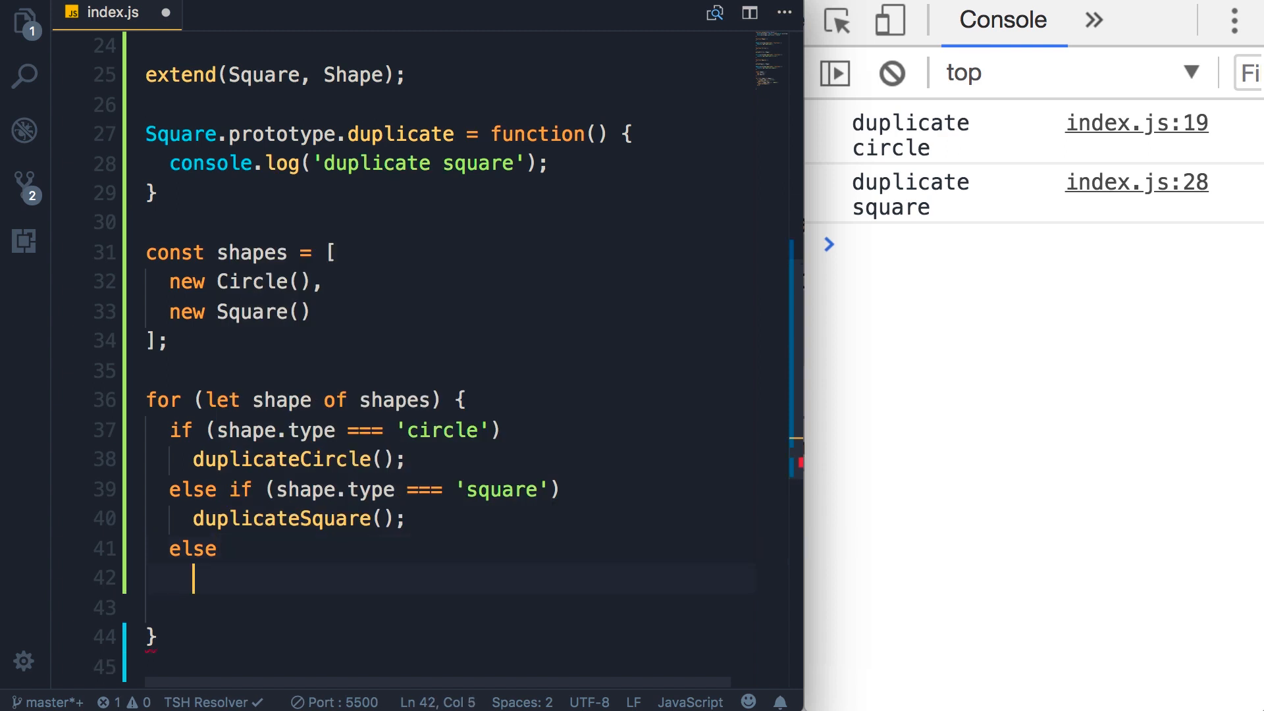
type("duplicateSha")
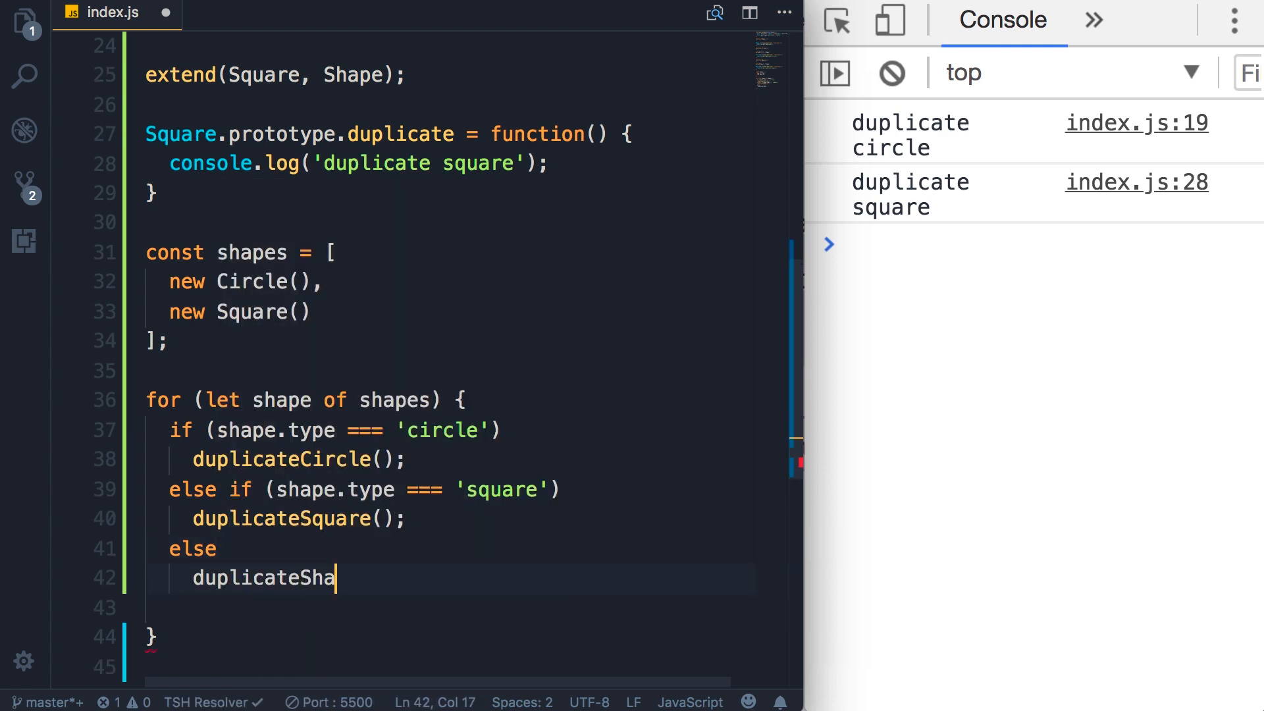
type("pe();")
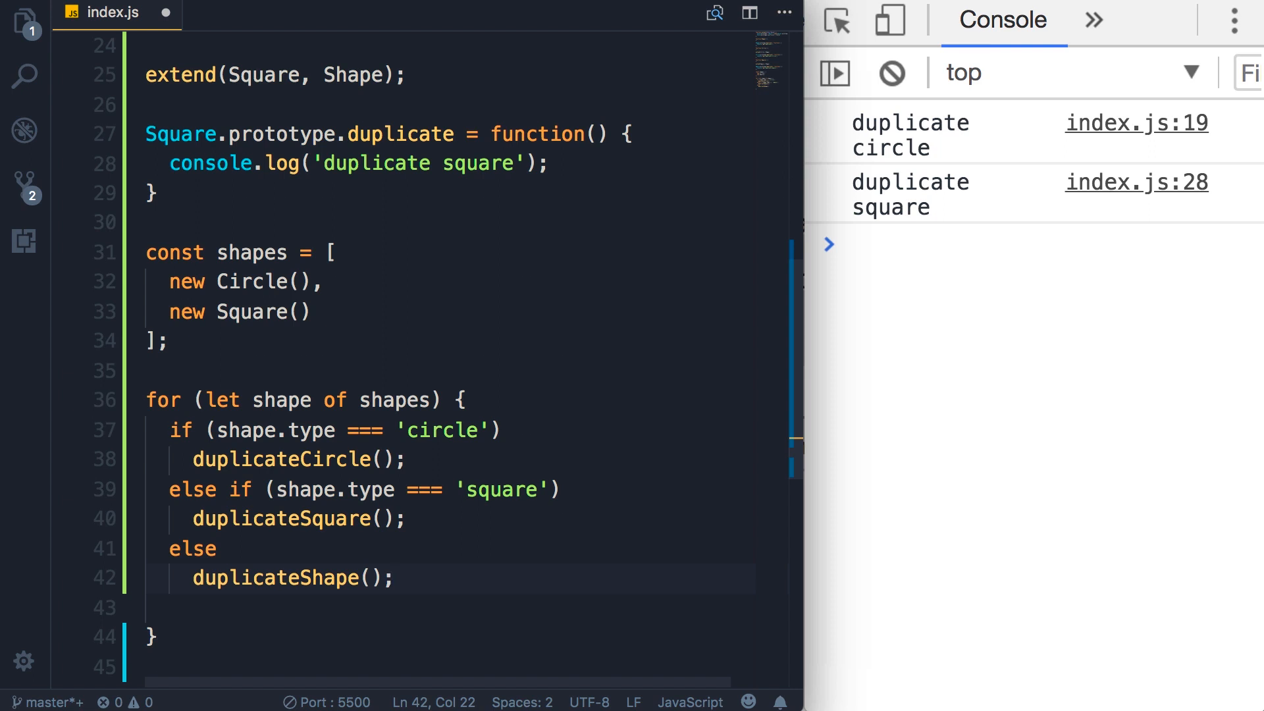
left_click(394, 577)
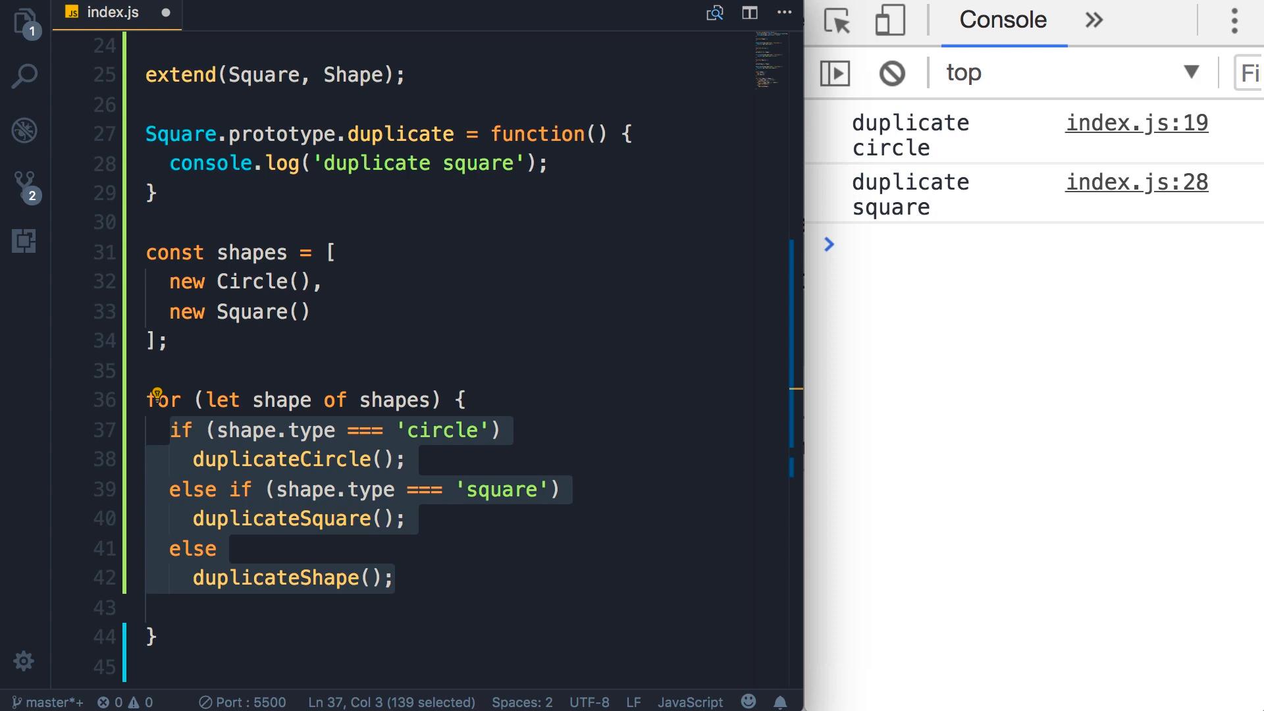
Step: Overwrite the selected if/else chain with shape.duplicate();
type("shape")
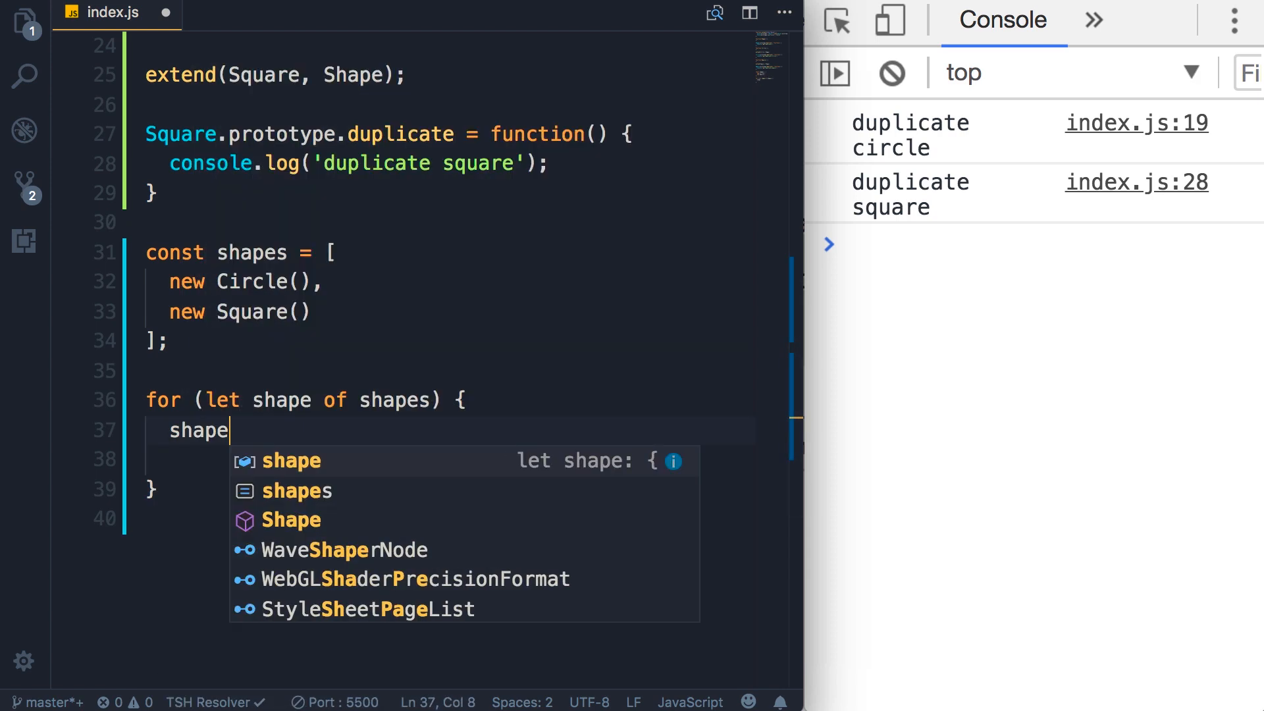
type(".duplicate()")
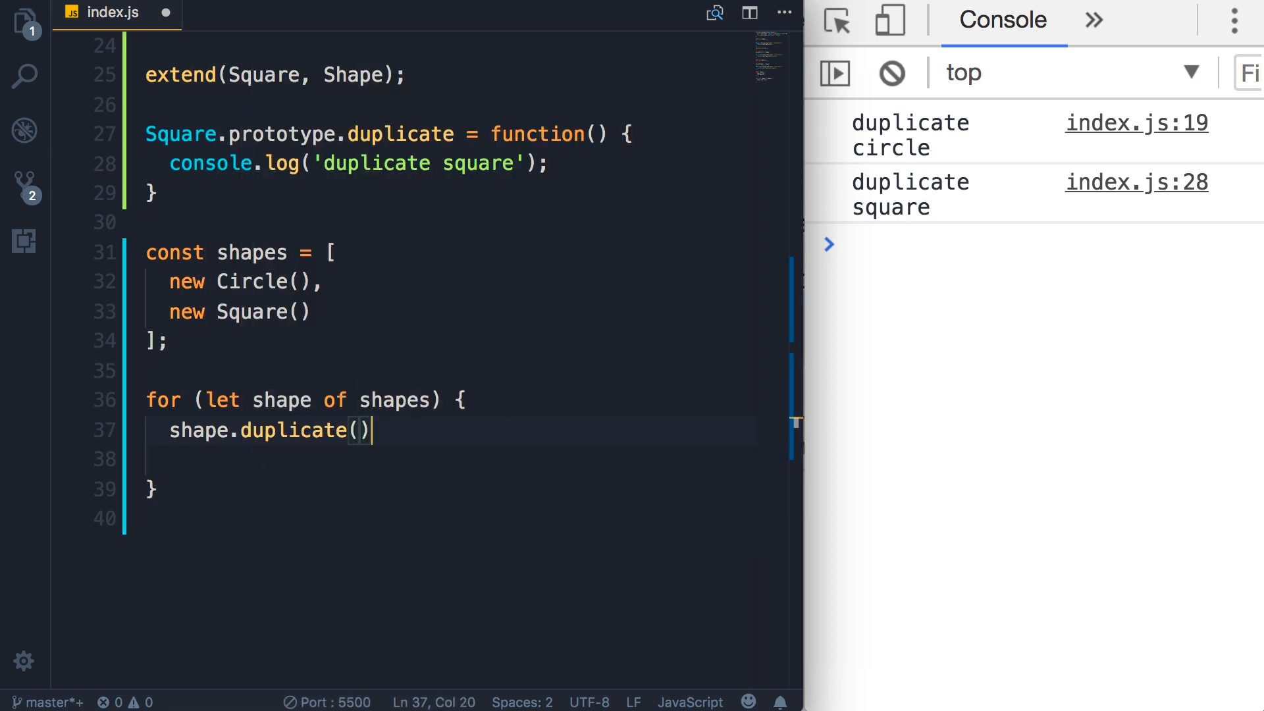
type(";")
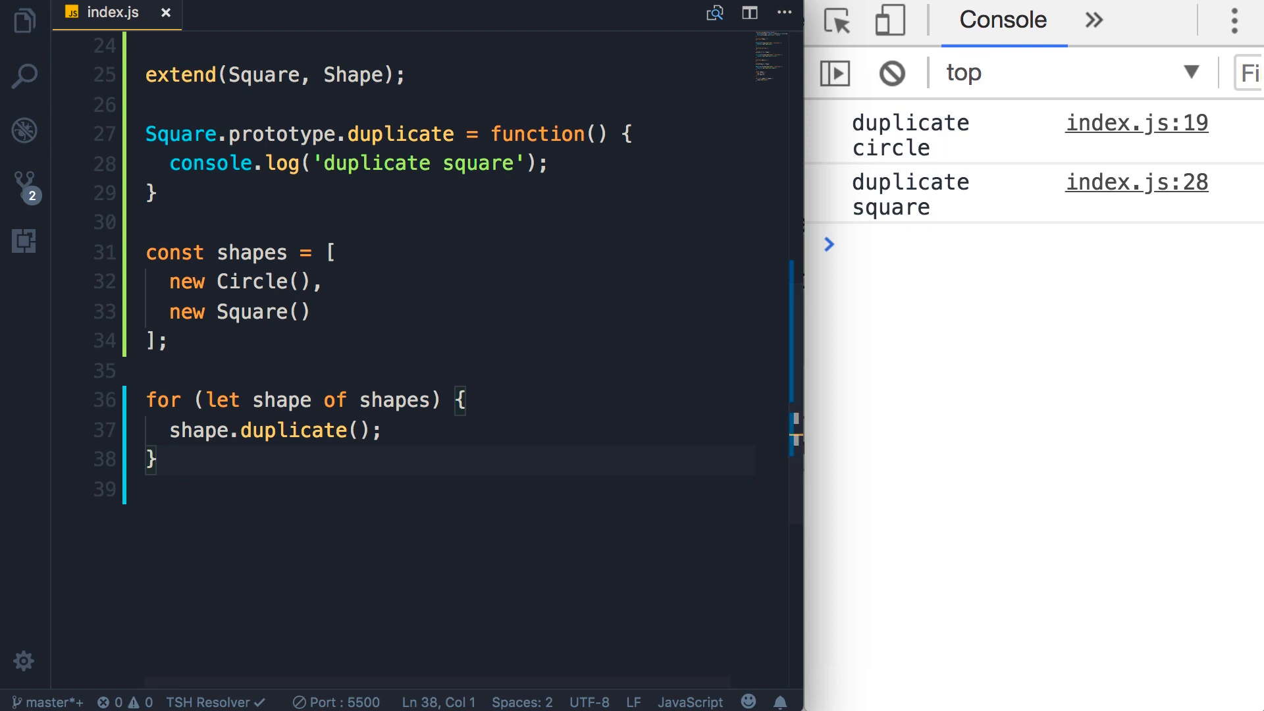